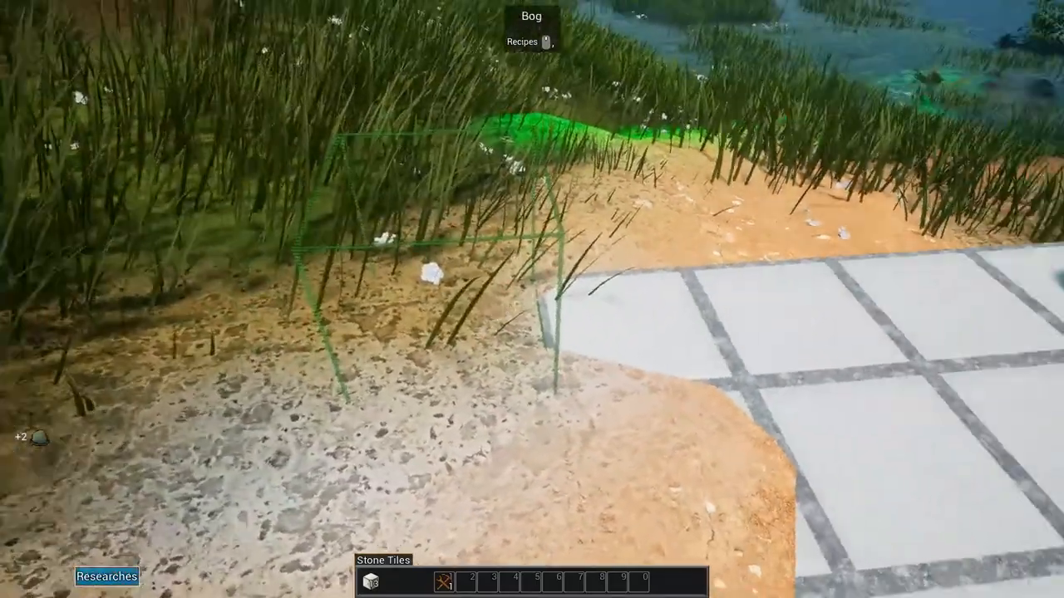
Lay stone tiles on the ground beside the grass as a floor for the copper furnace.
left_click(531, 299)
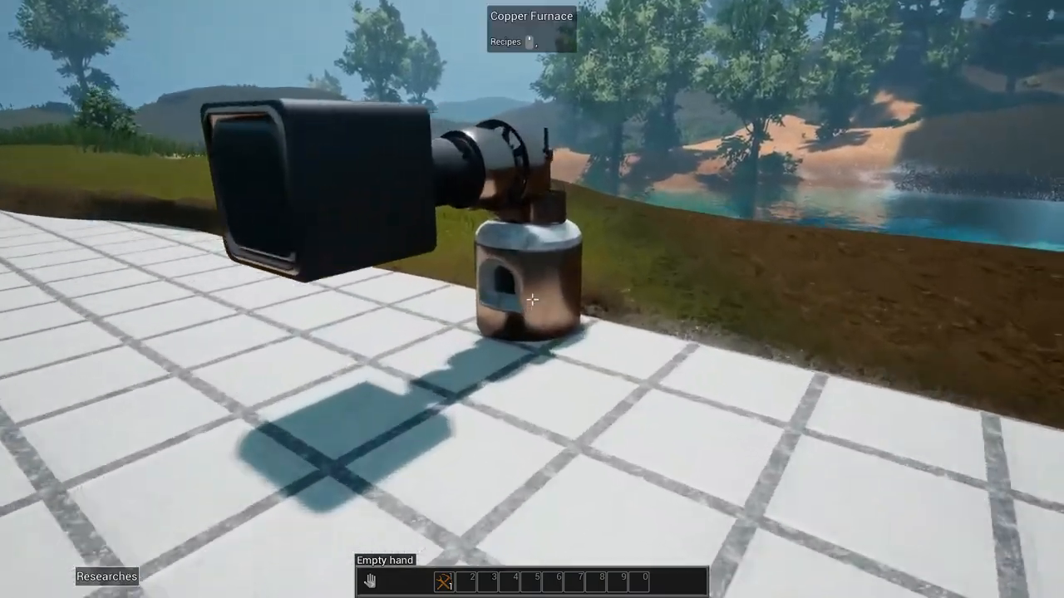
Check the copper furnace's panel and dismiss it to browse the Copper crafting category.
left_click(529, 299)
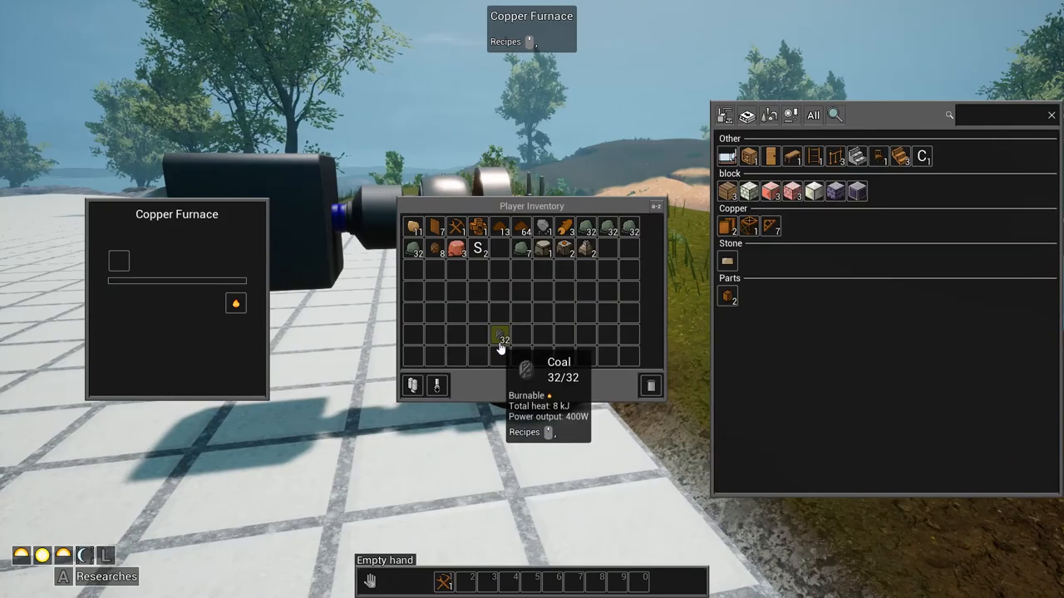
key("Escape")
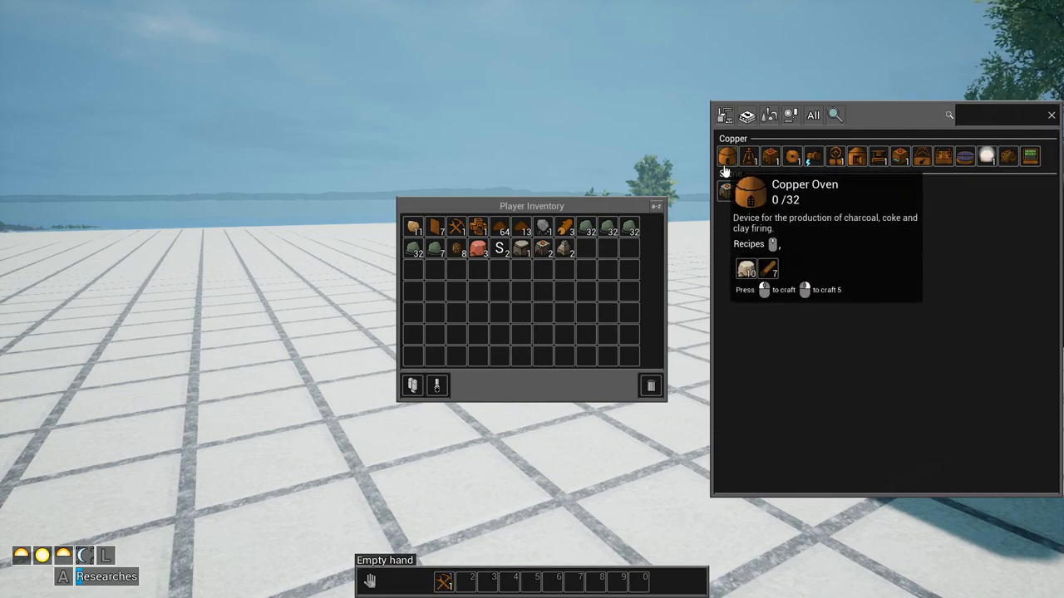
mouse_move(748, 157)
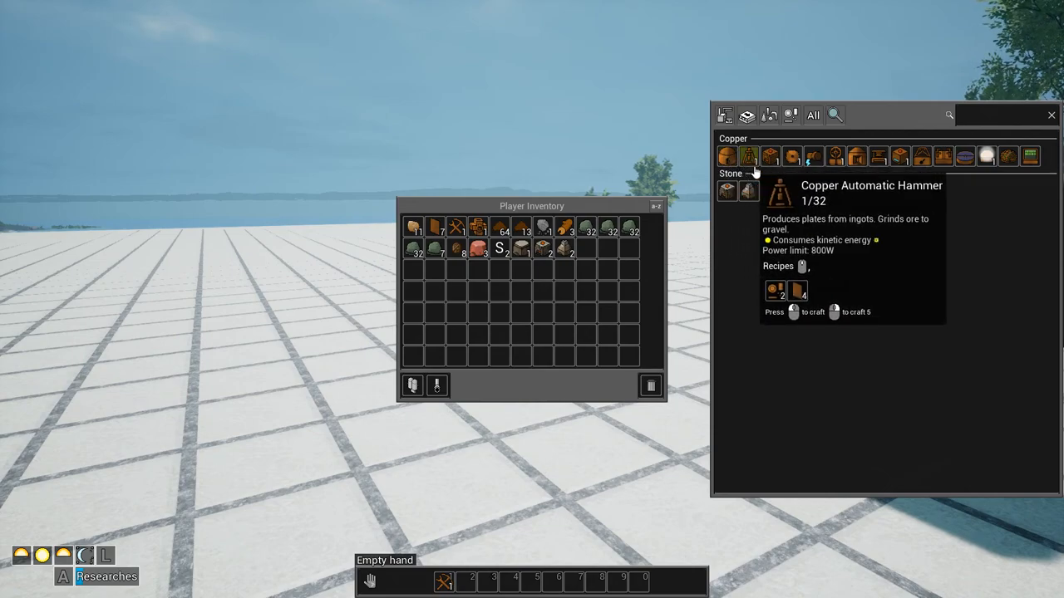
mouse_move(857, 156)
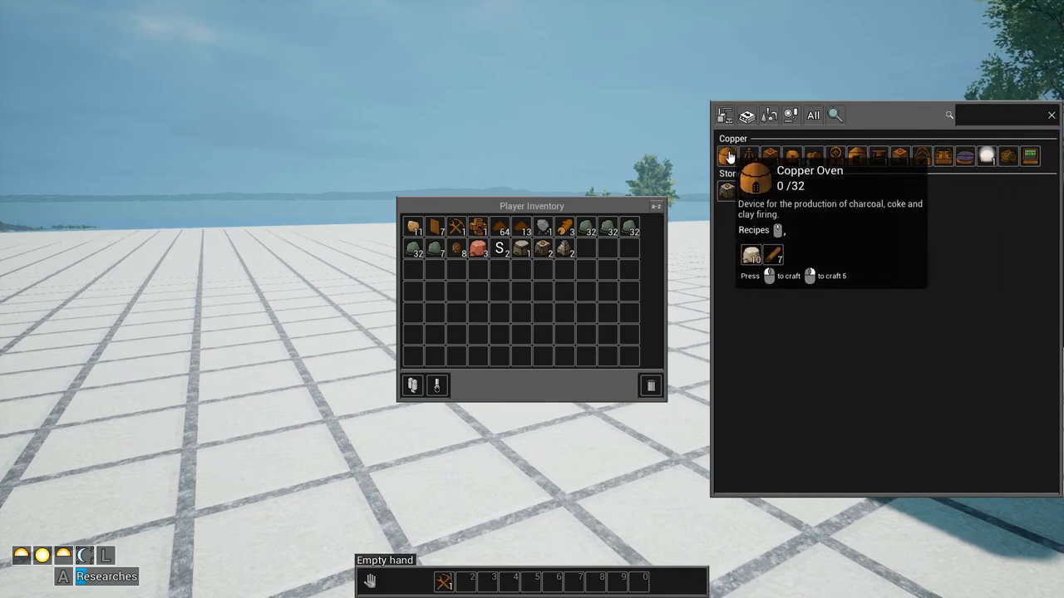
mouse_move(751, 314)
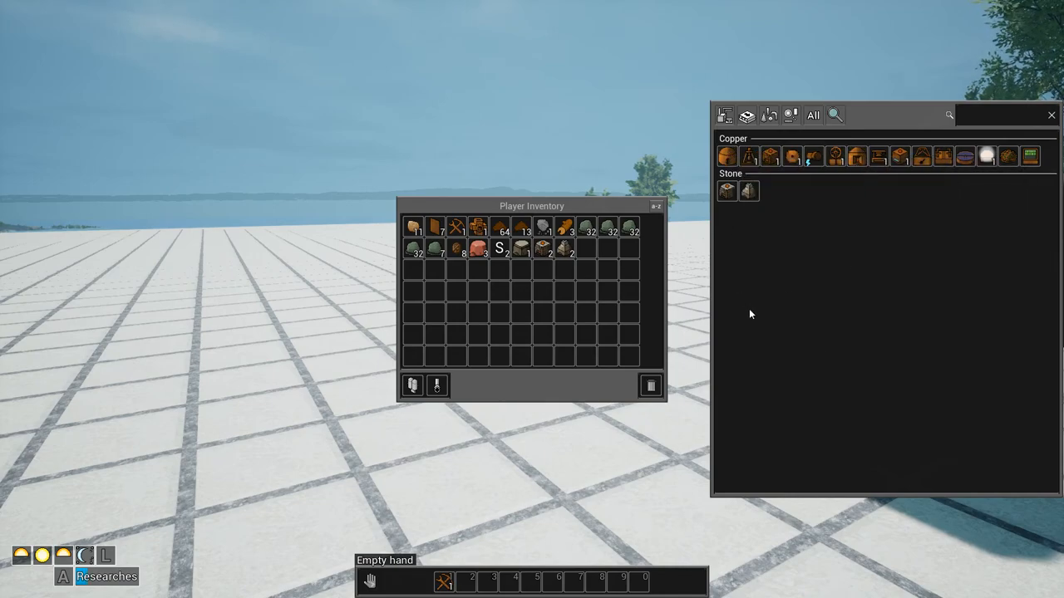
mouse_move(542, 226)
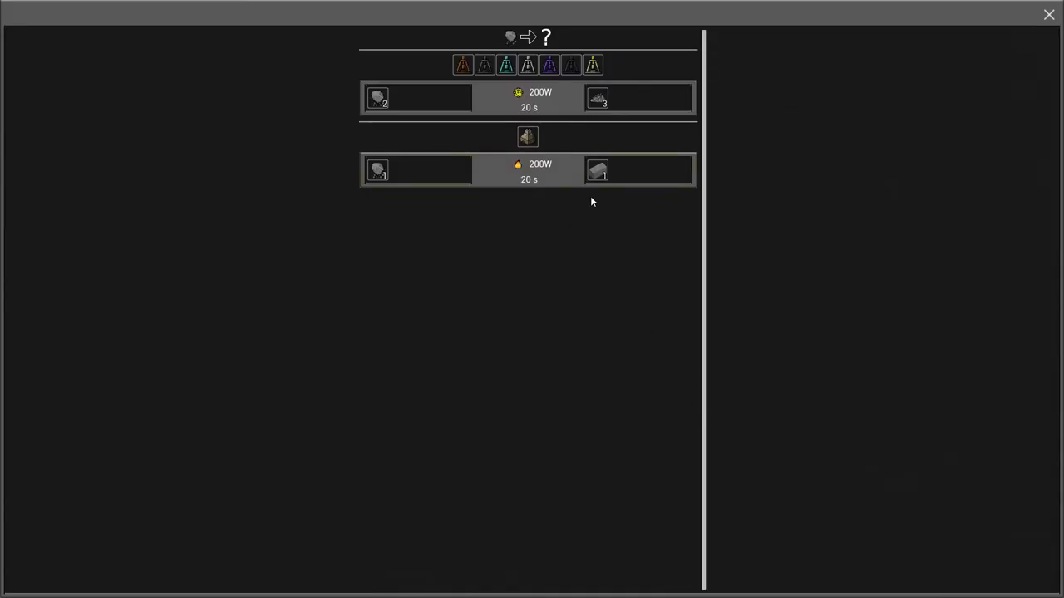
mouse_move(469, 455)
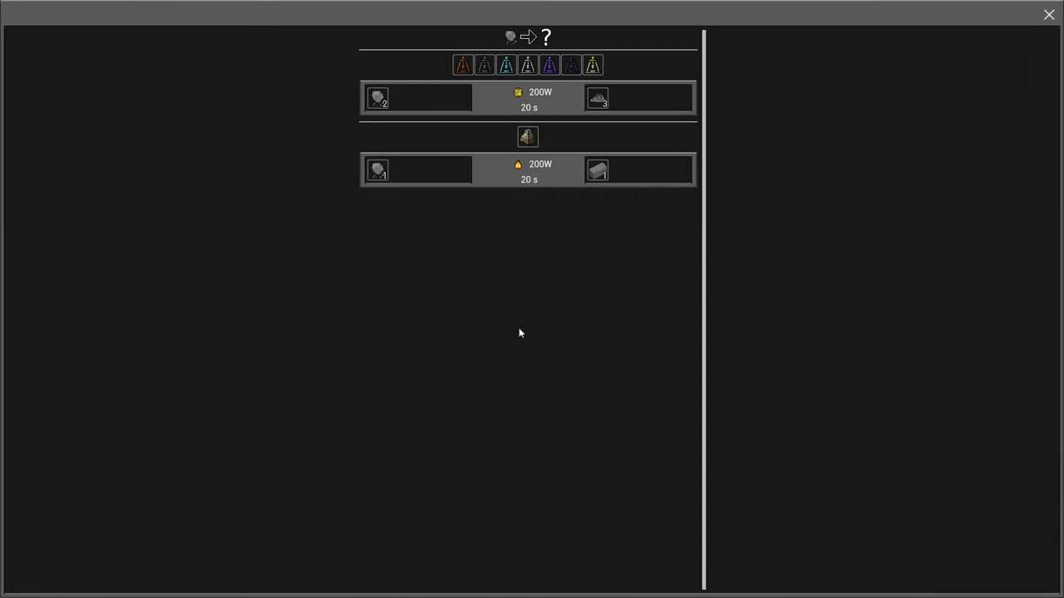
mouse_move(596, 96)
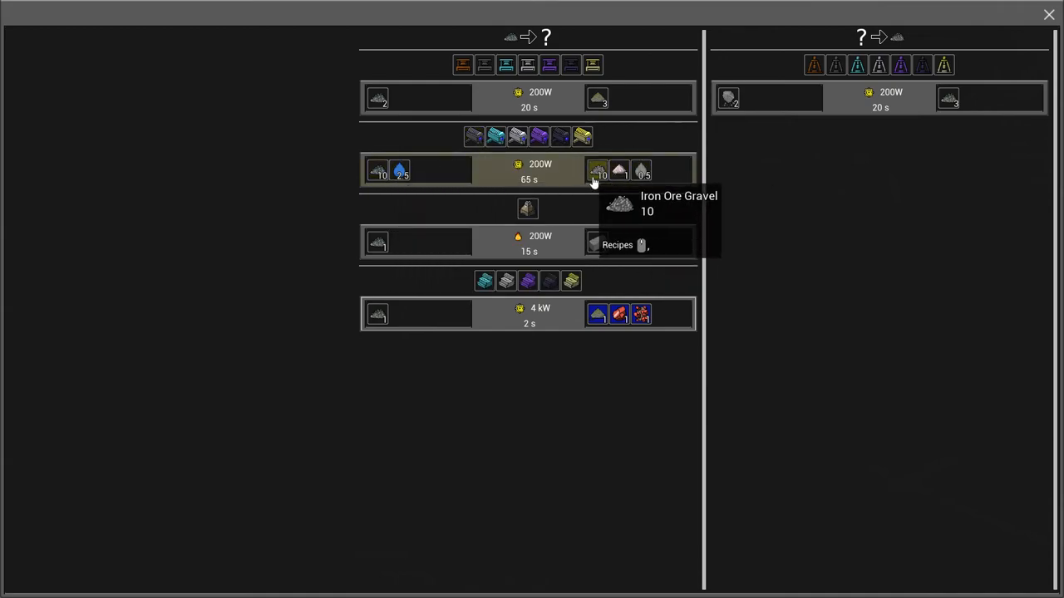
mouse_move(619, 171)
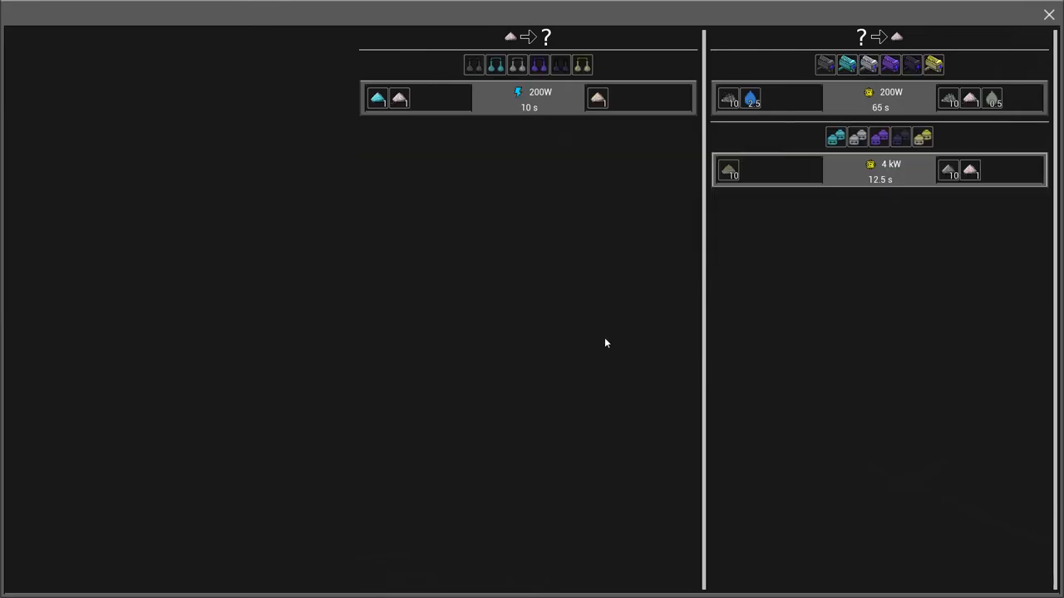
mouse_move(598, 98)
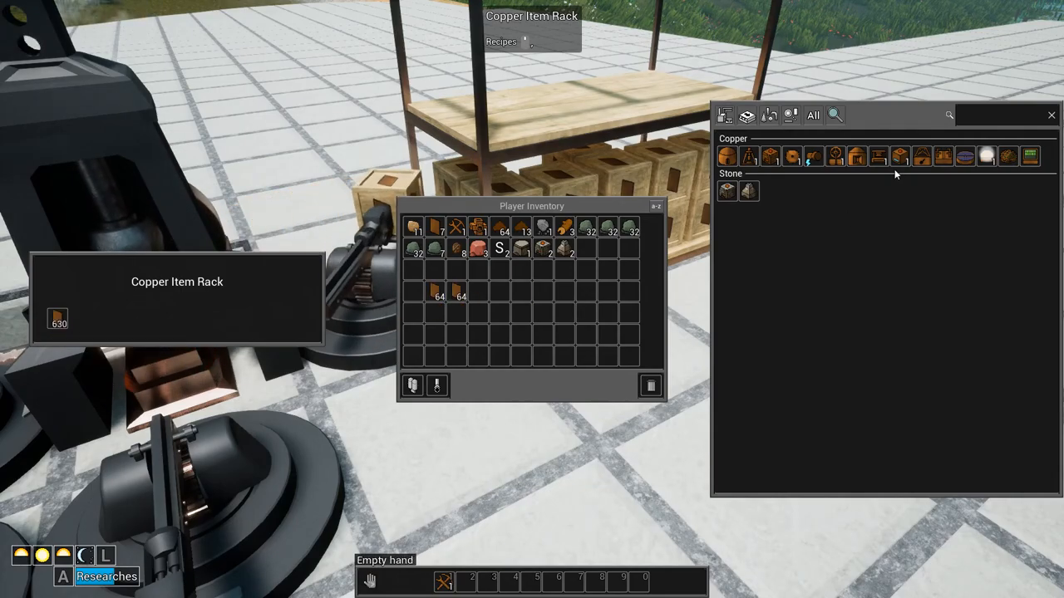
mouse_move(921, 156)
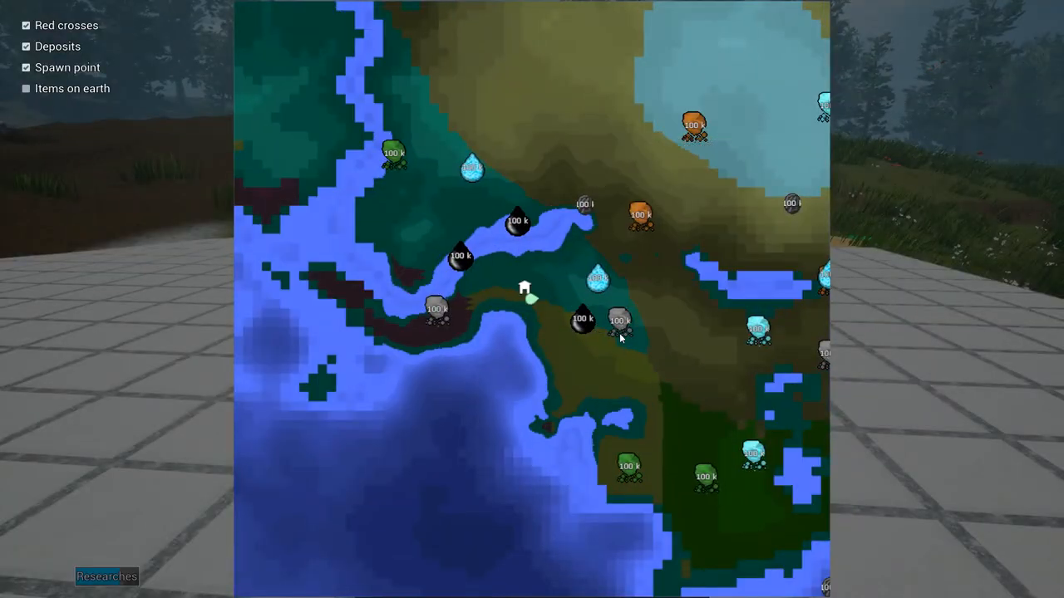
mouse_move(597, 279)
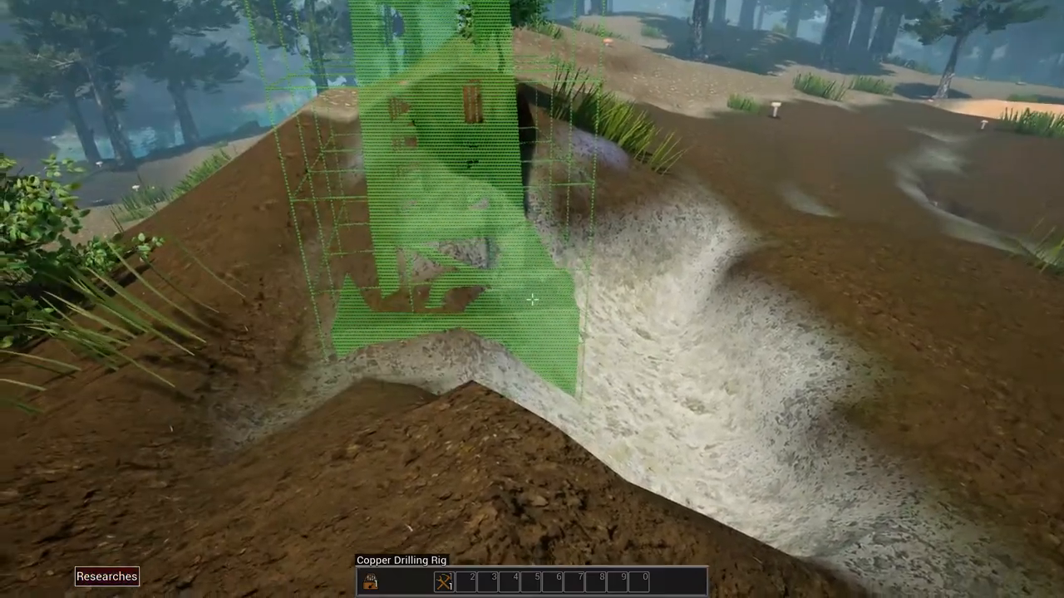
Place the Copper Drilling Rig on the hillside deposit.
left_click(532, 299)
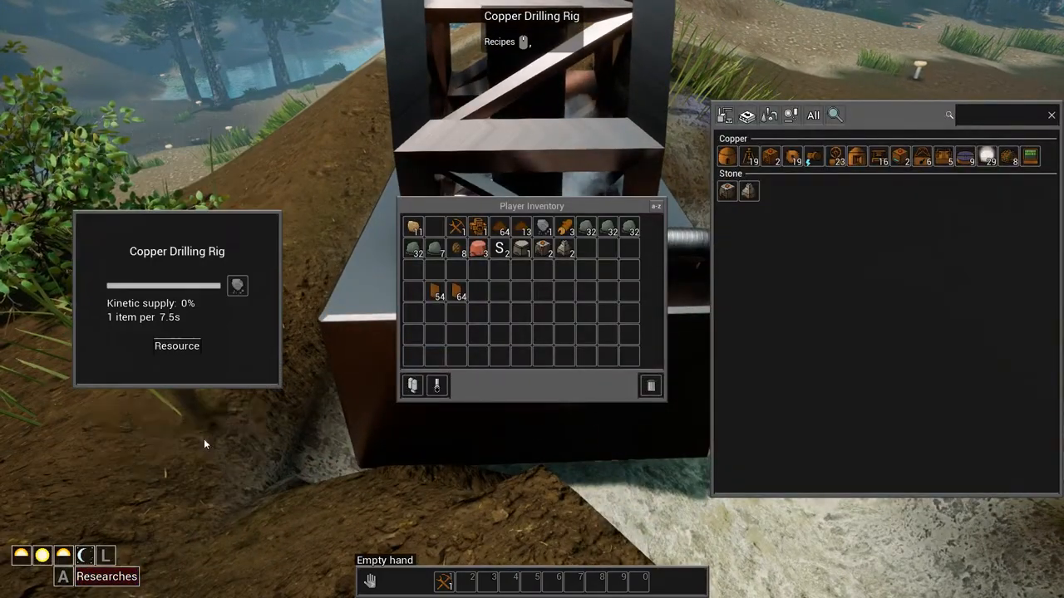
mouse_move(264, 519)
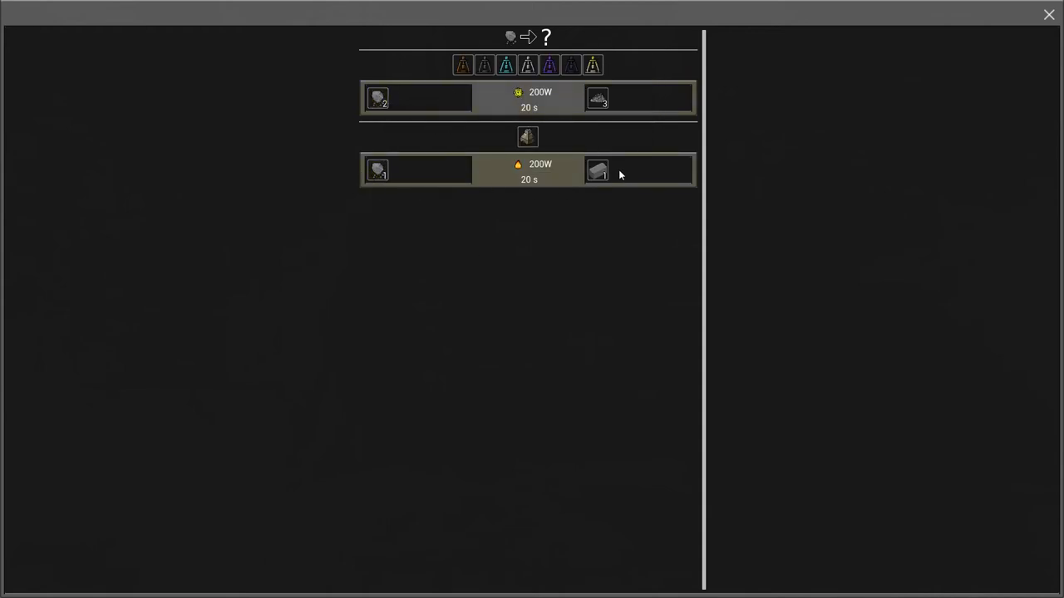
mouse_move(598, 171)
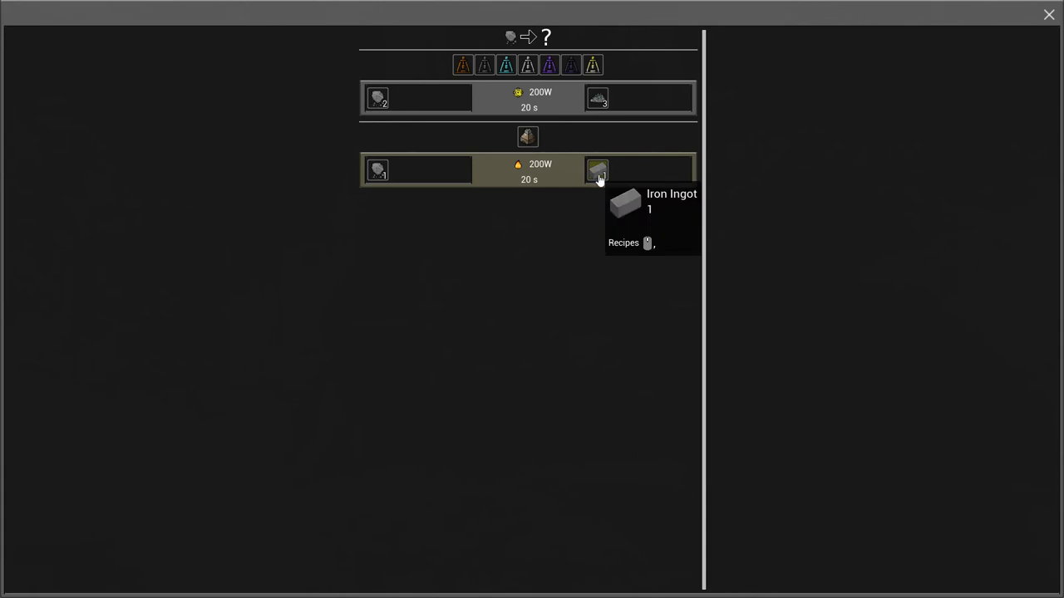
Show the recipes that produce and use Iron Ingot in the recipe browser.
left_click(598, 170)
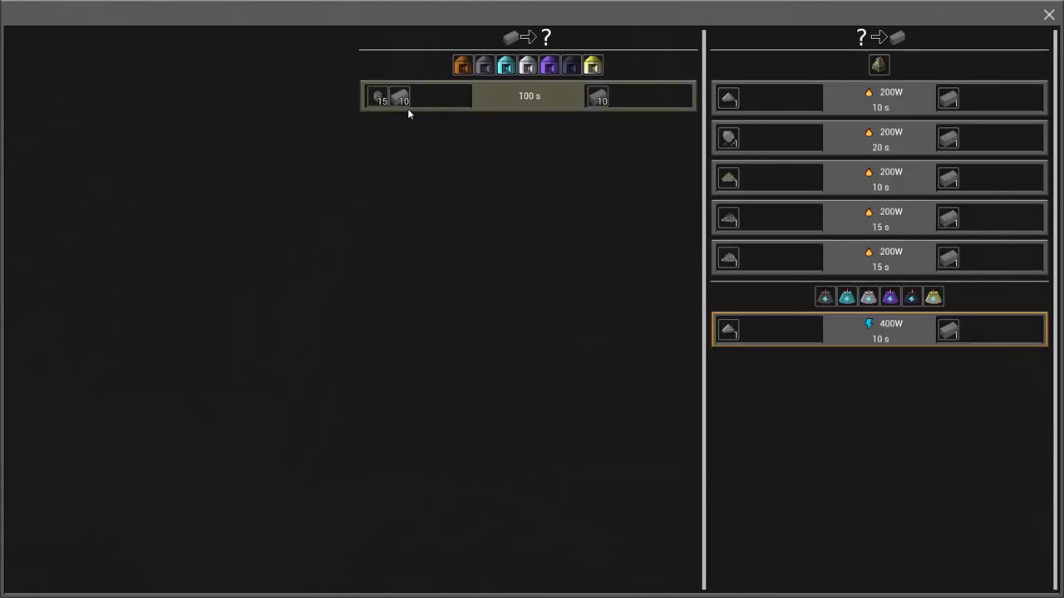
mouse_move(596, 95)
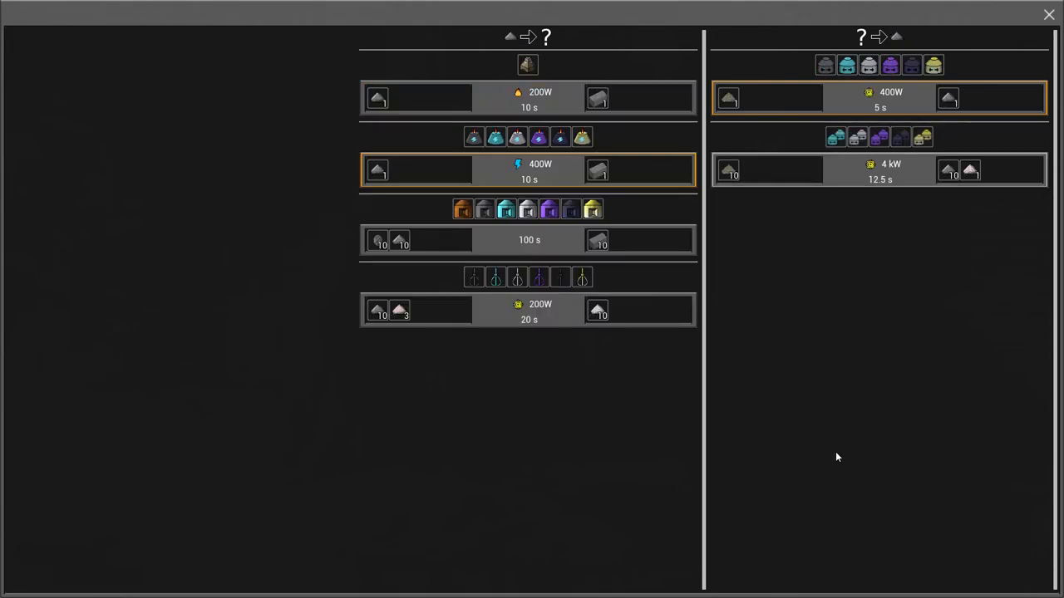
mouse_move(824, 65)
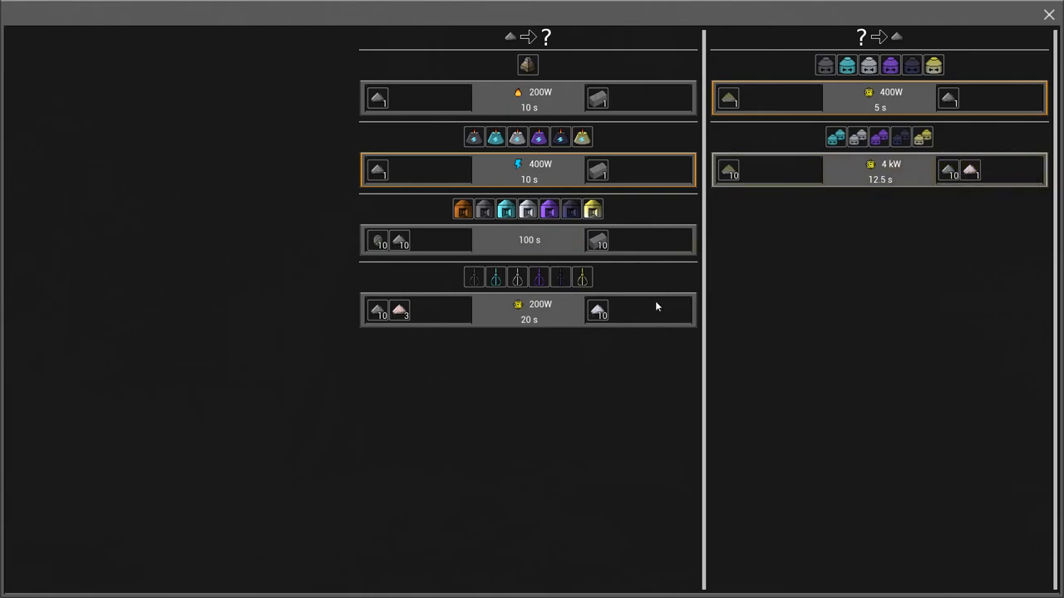
mouse_move(944, 236)
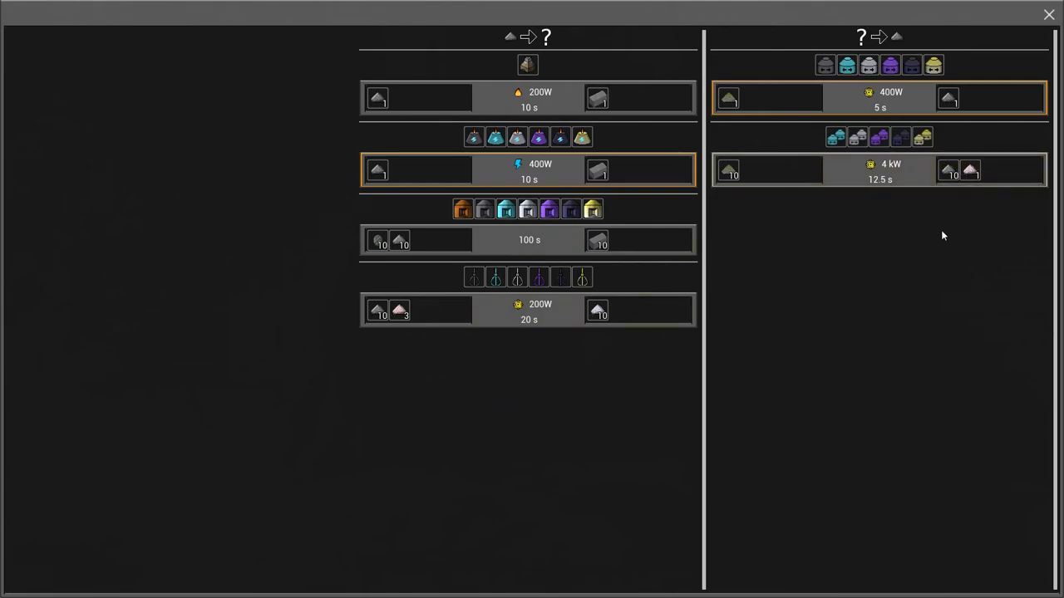
mouse_move(597, 169)
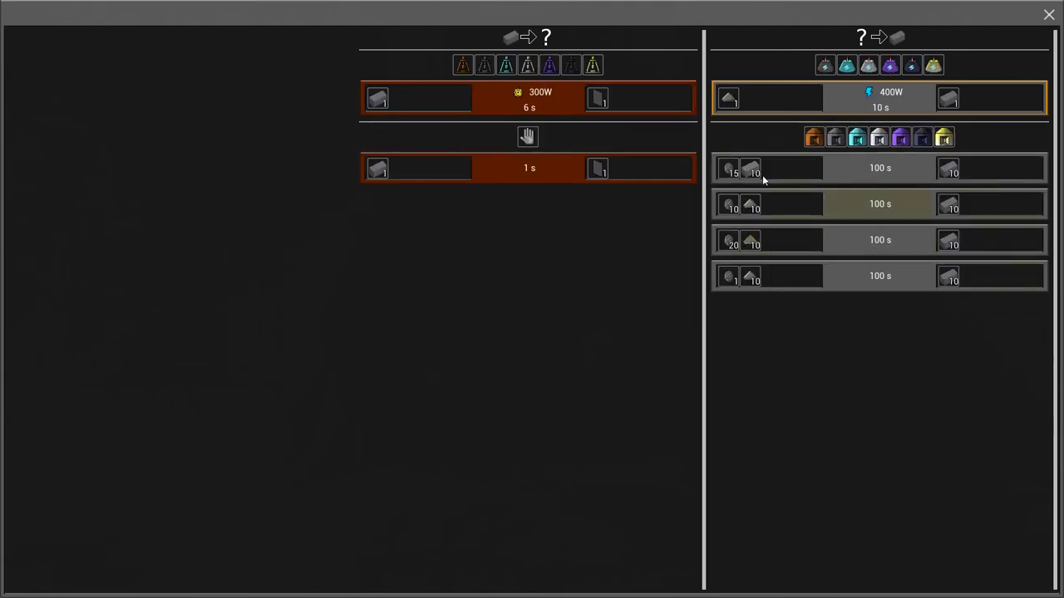
mouse_move(748, 241)
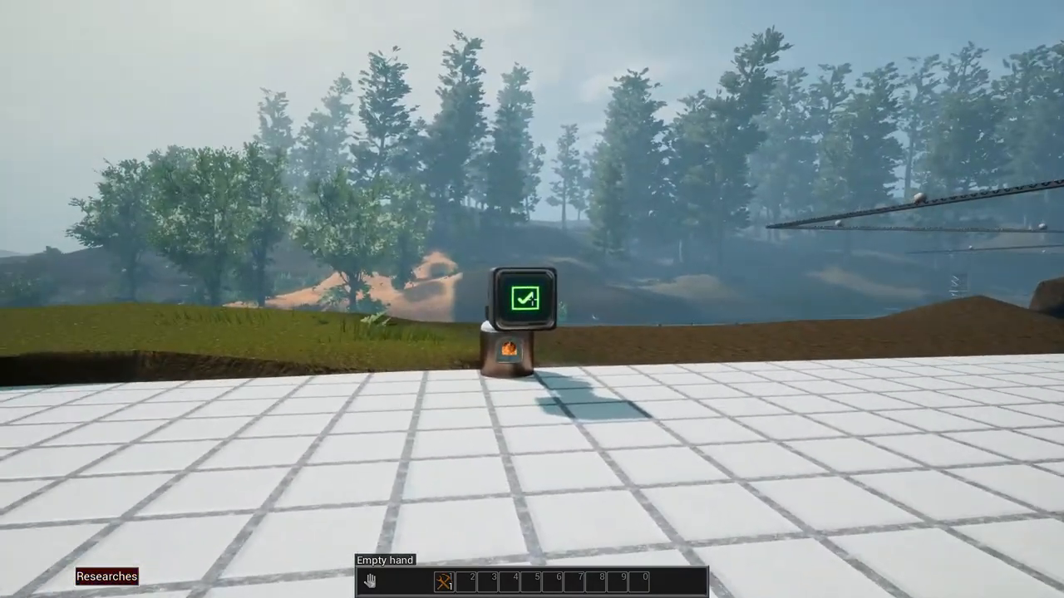
left_click(106, 575)
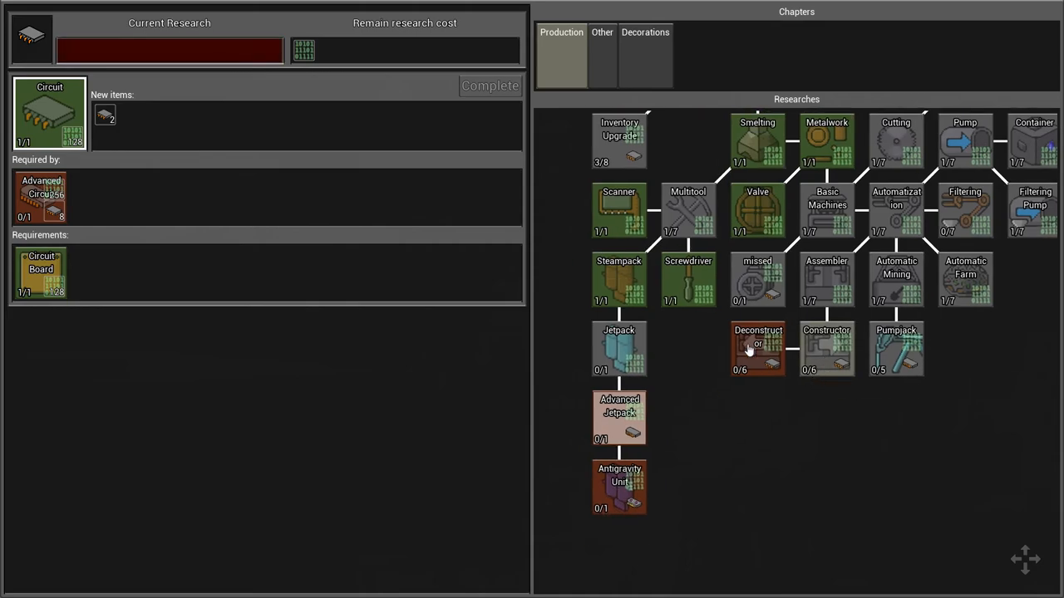
scroll("down", 3)
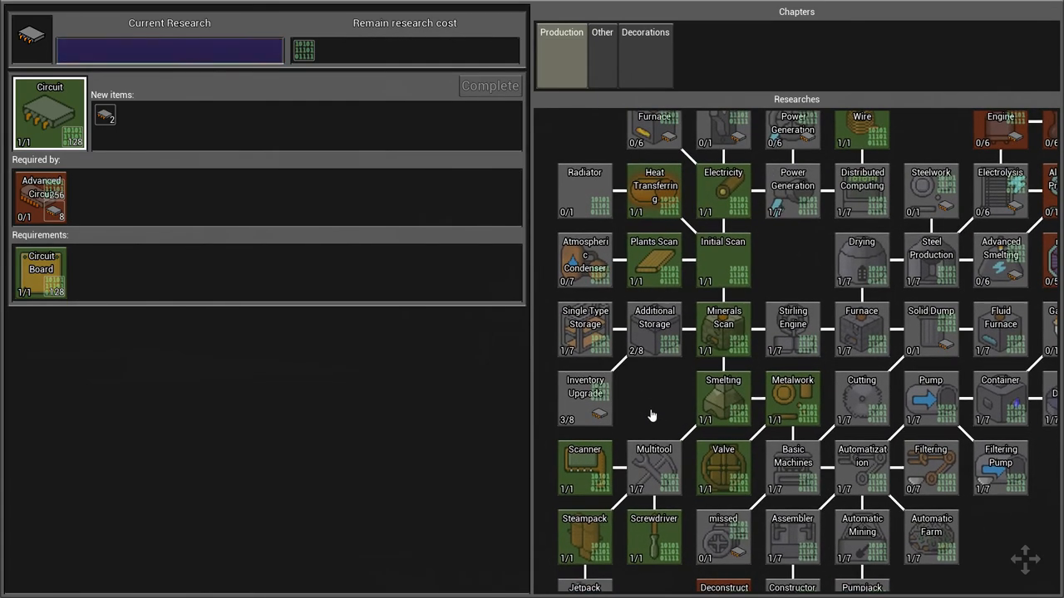
left_click(585, 329)
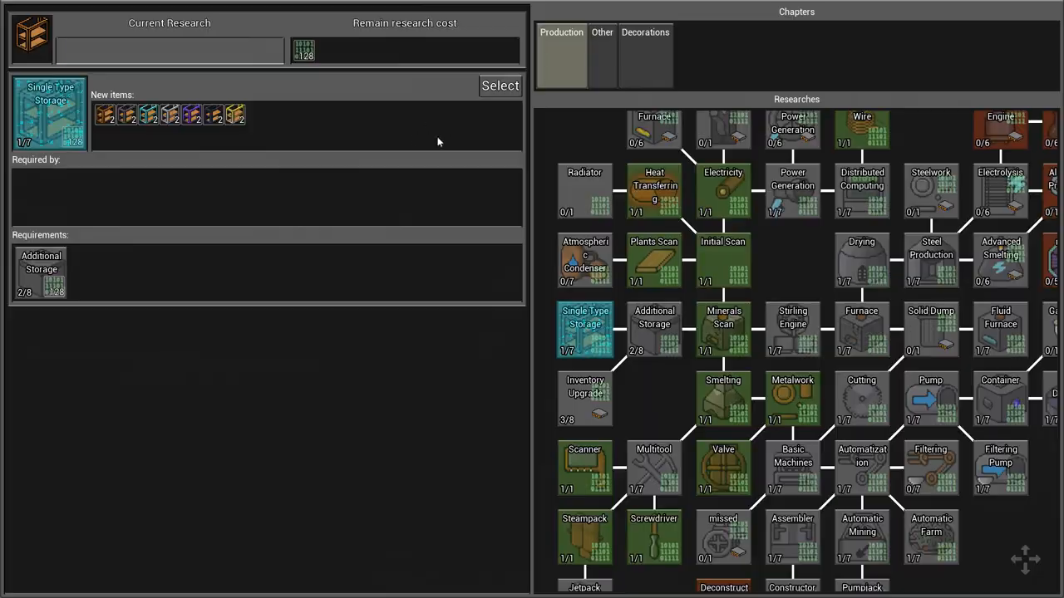
key("Escape")
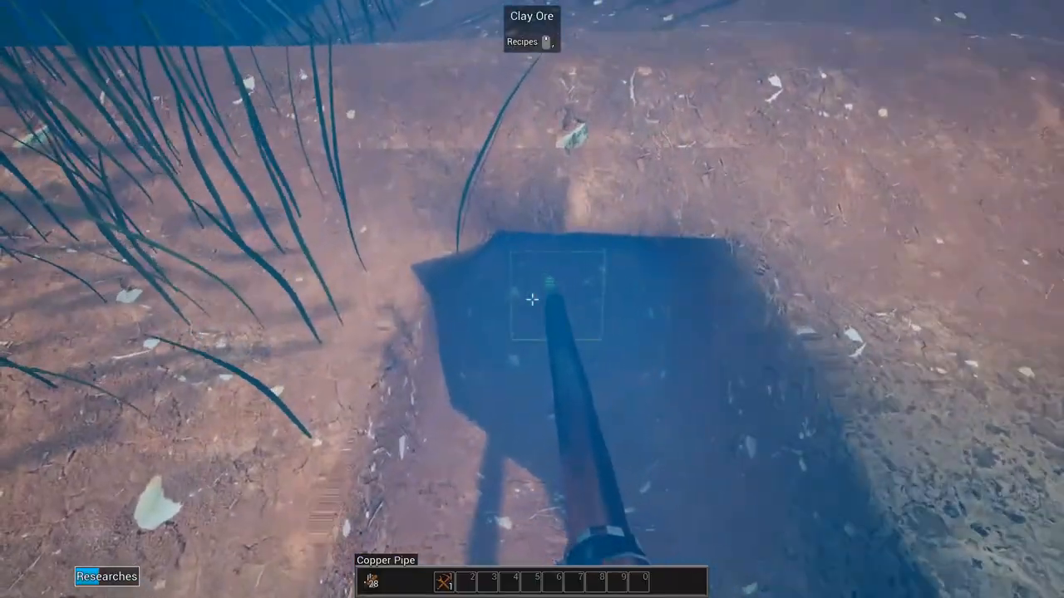
mouse_move(532, 299)
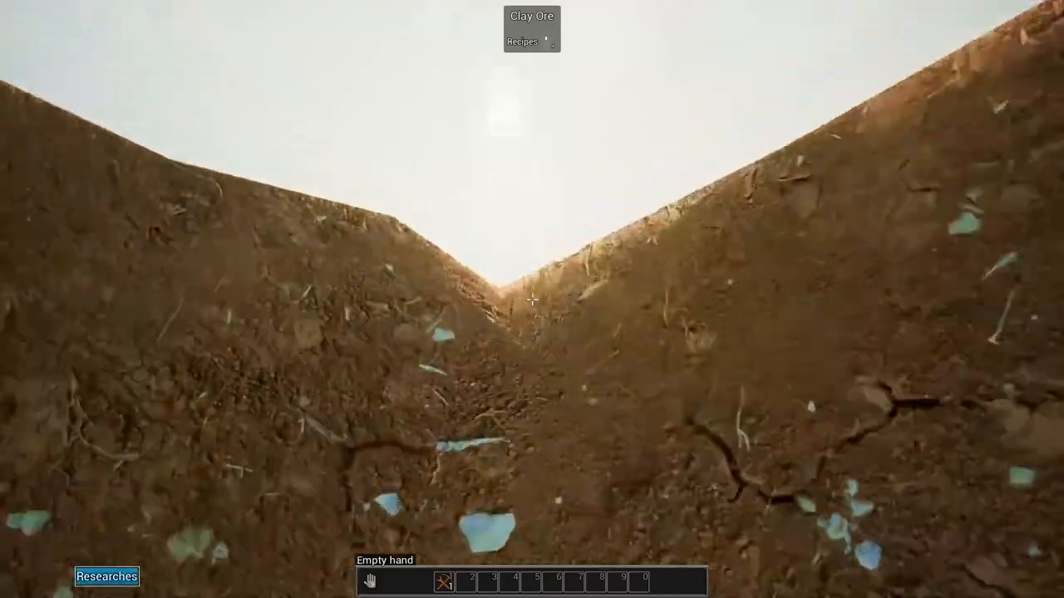
mouse_move(531, 299)
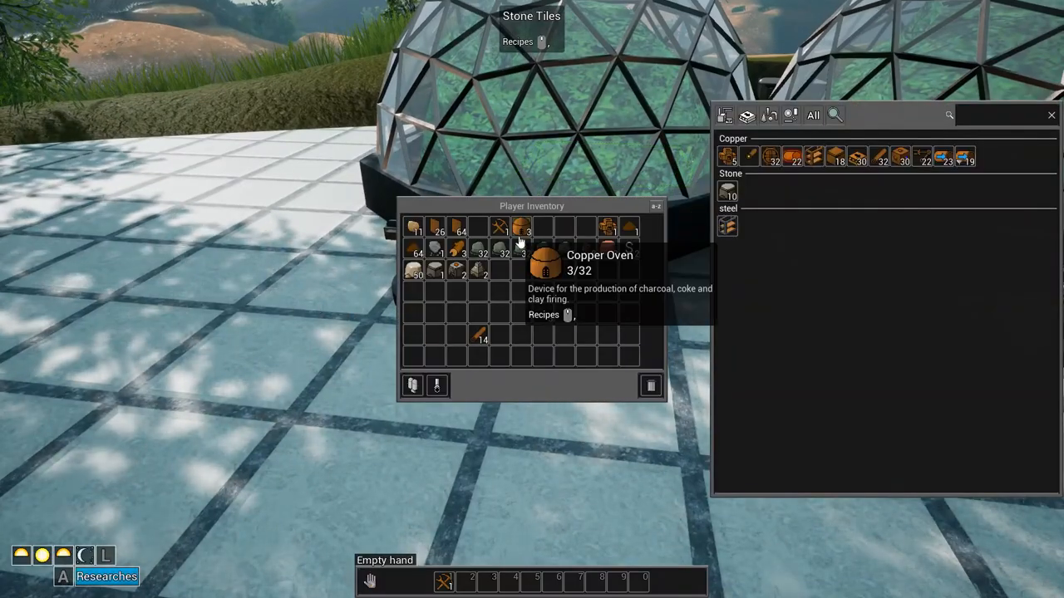
Select the Copper Oven in the inventory before heading to the brick towers.
left_click(522, 226)
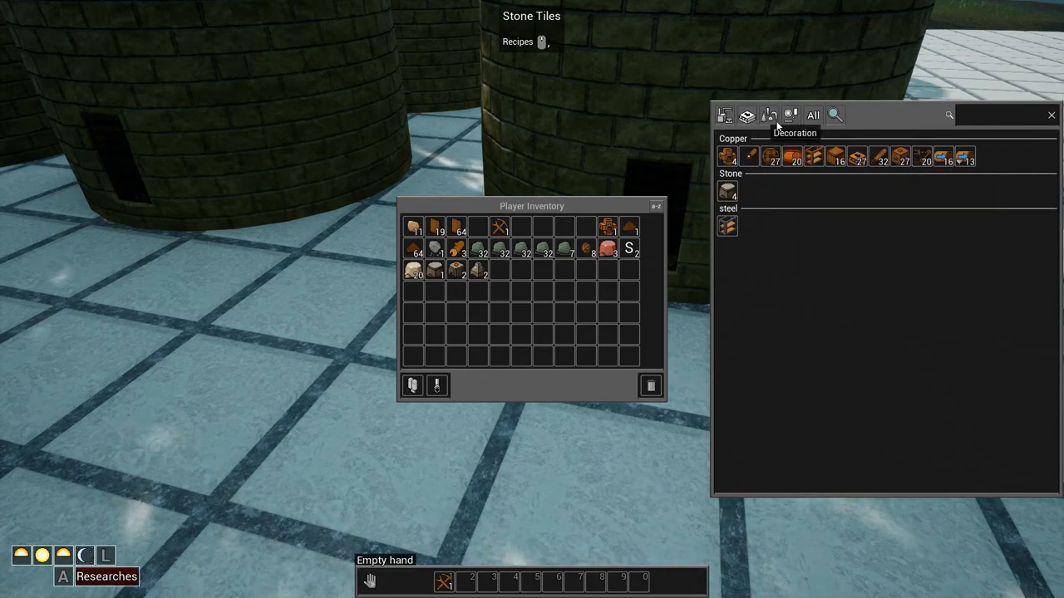
mouse_move(922, 156)
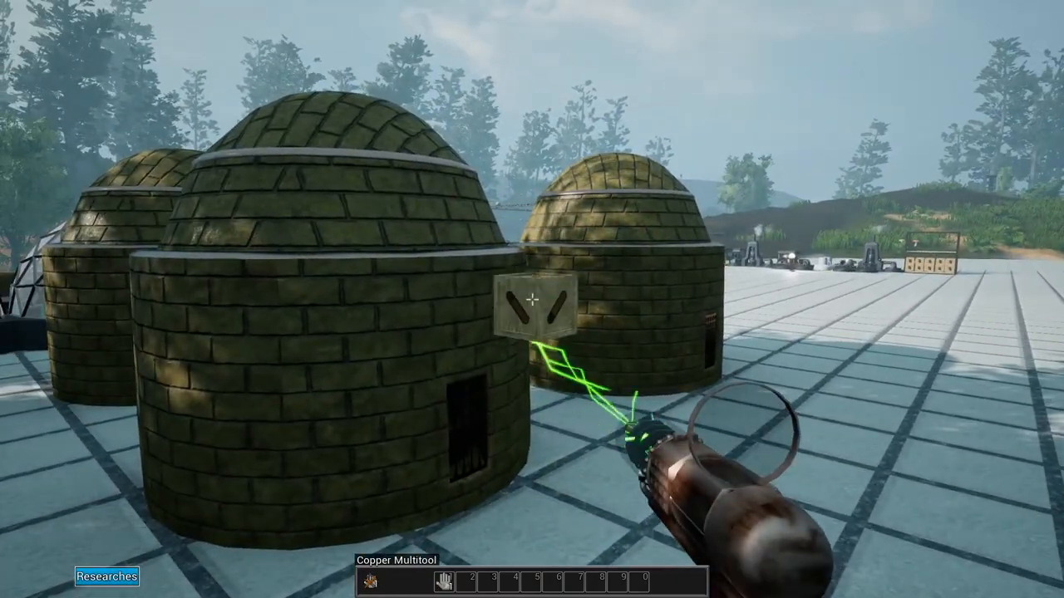
left_click(533, 299)
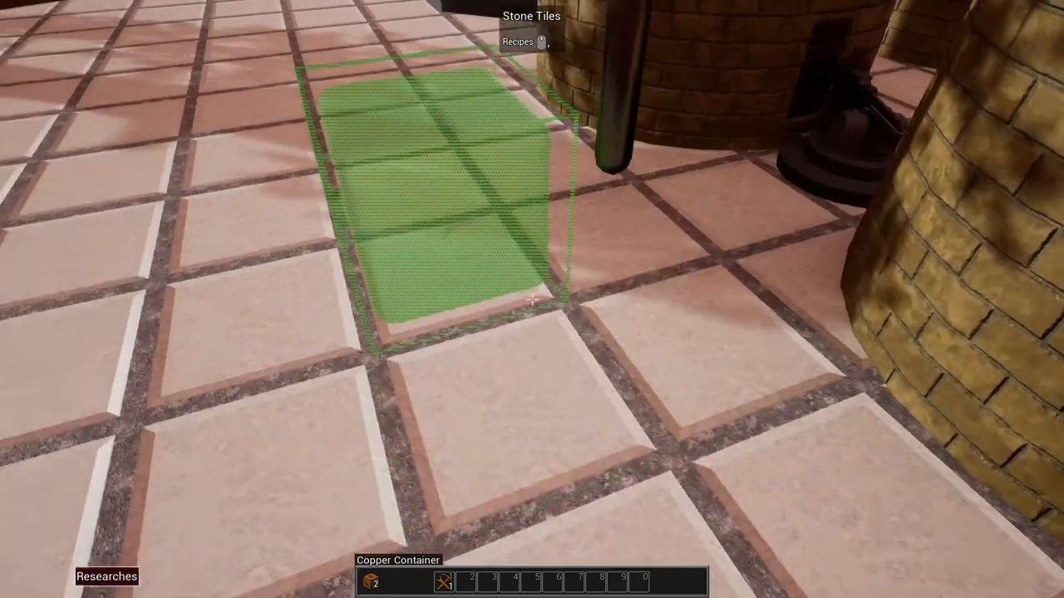
Place a Copper Container on the tile floor beside the brick ovens.
left_click(532, 300)
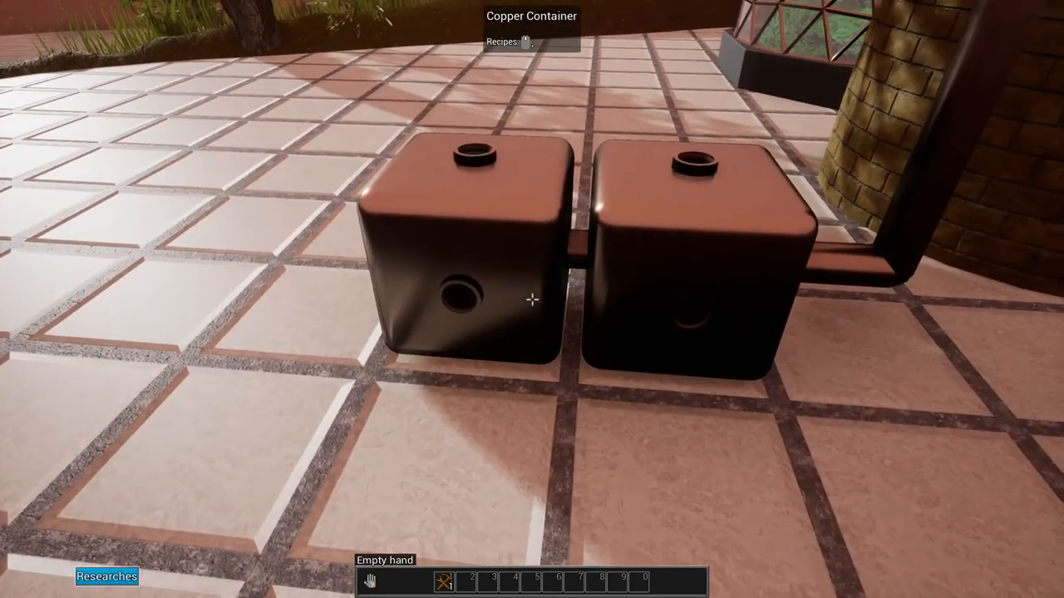
mouse_move(531, 299)
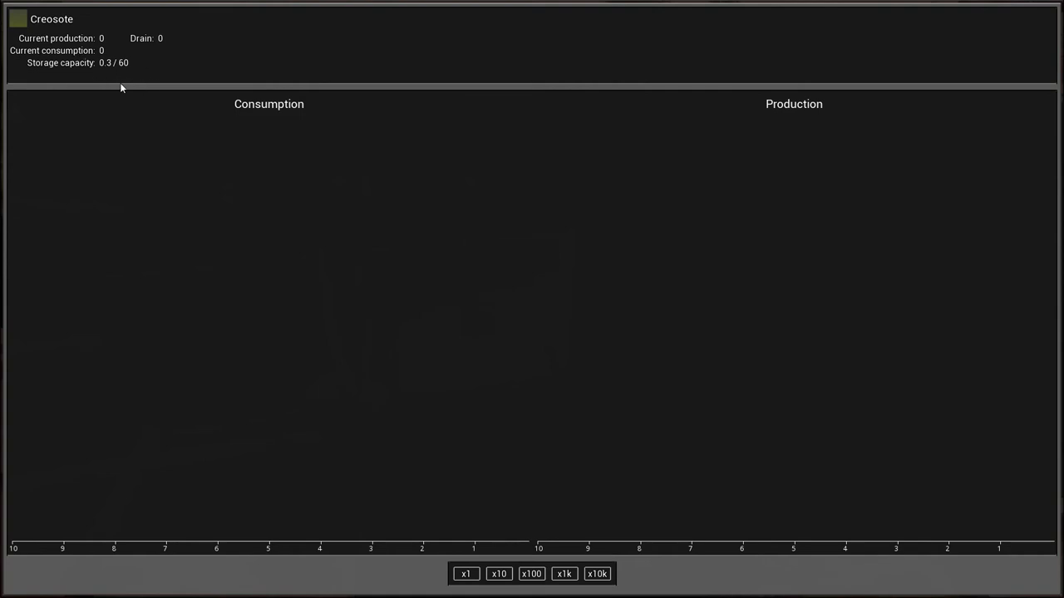
mouse_move(123, 70)
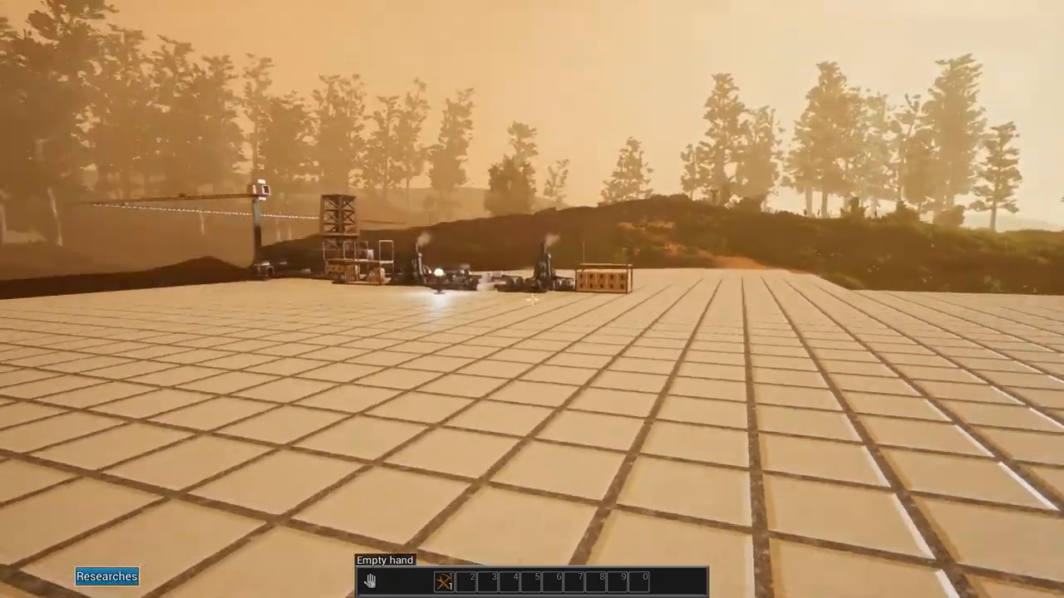
mouse_move(532, 299)
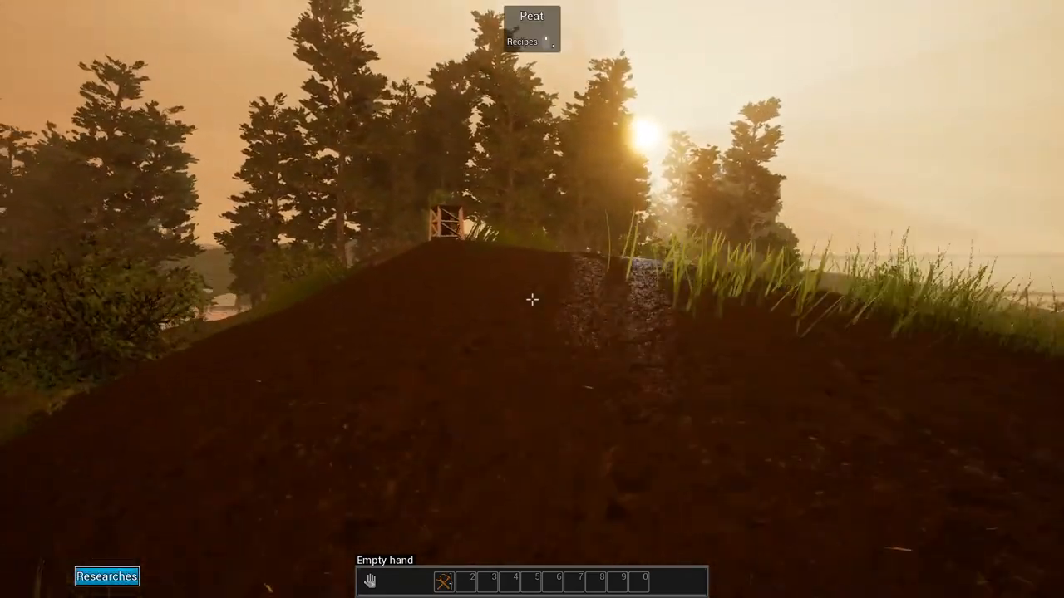
mouse_move(532, 300)
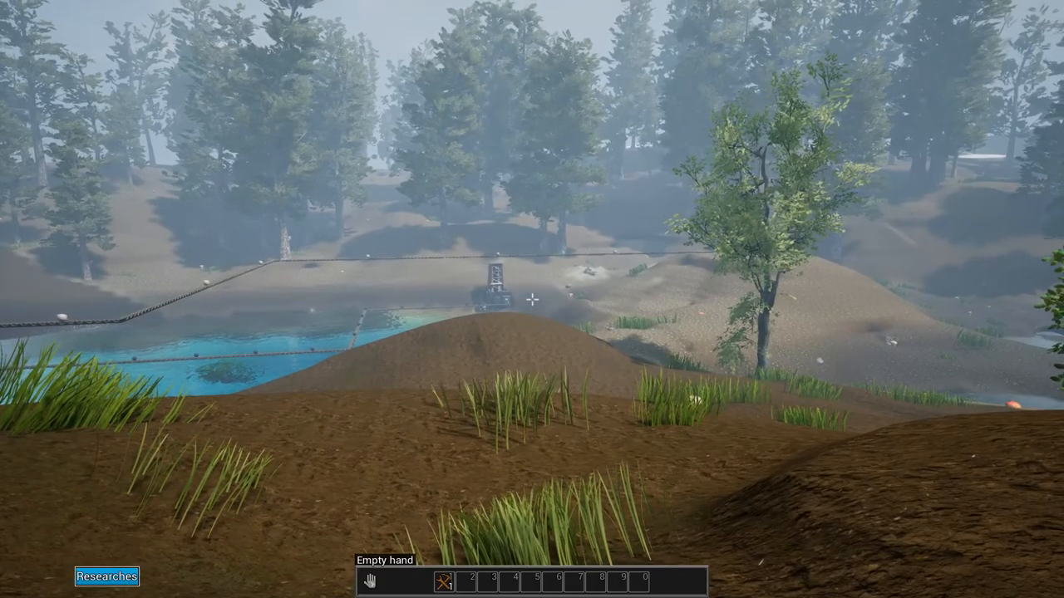
mouse_move(532, 299)
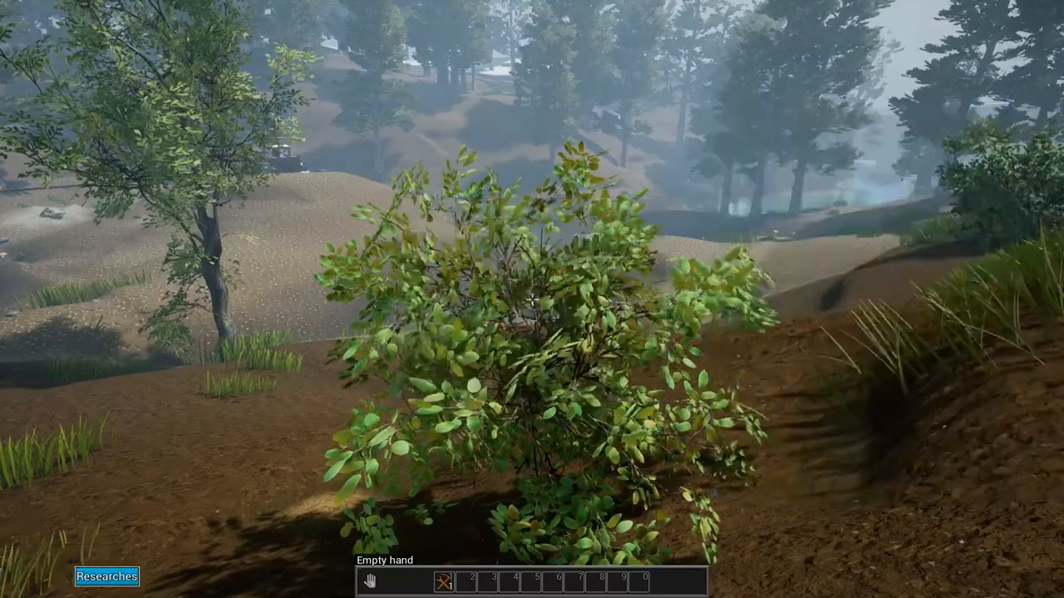
mouse_move(532, 300)
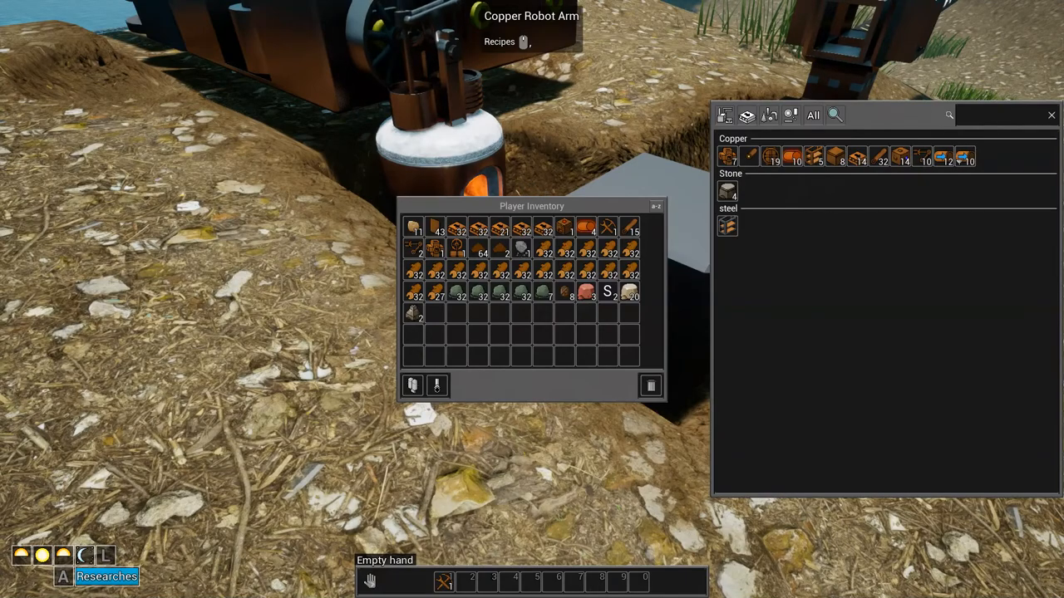
mouse_move(585, 296)
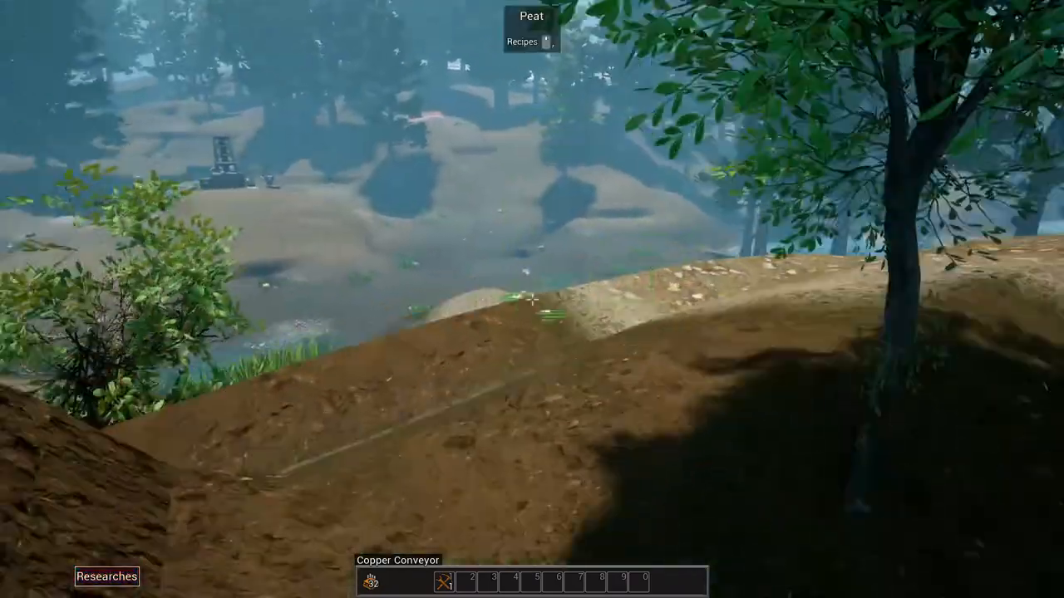
mouse_move(532, 299)
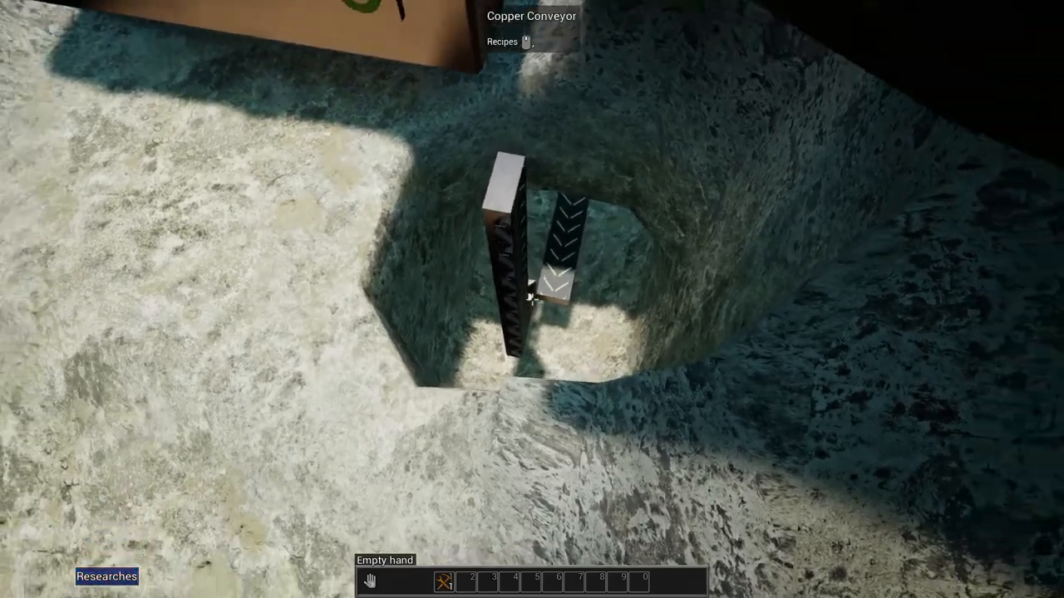
mouse_move(532, 300)
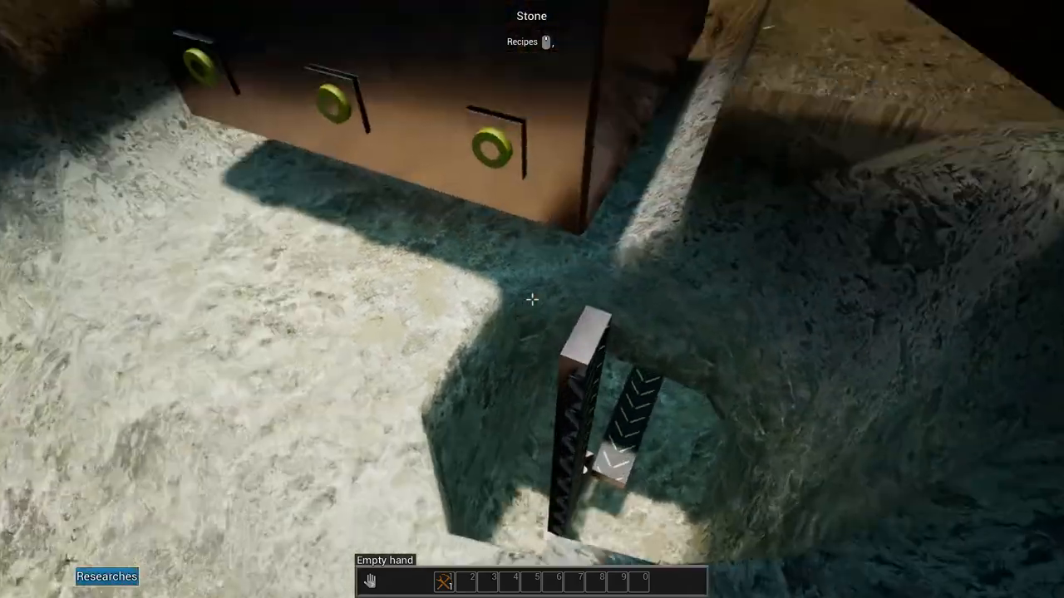
Bring up the player inventory and recipe list while standing in the quarry pit.
key("i")
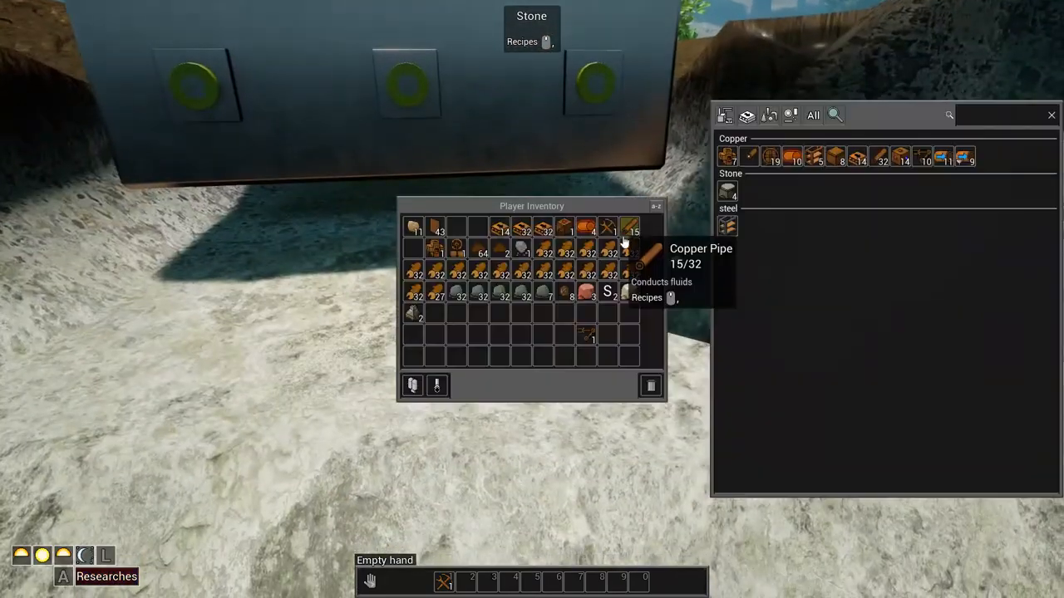
mouse_move(585, 431)
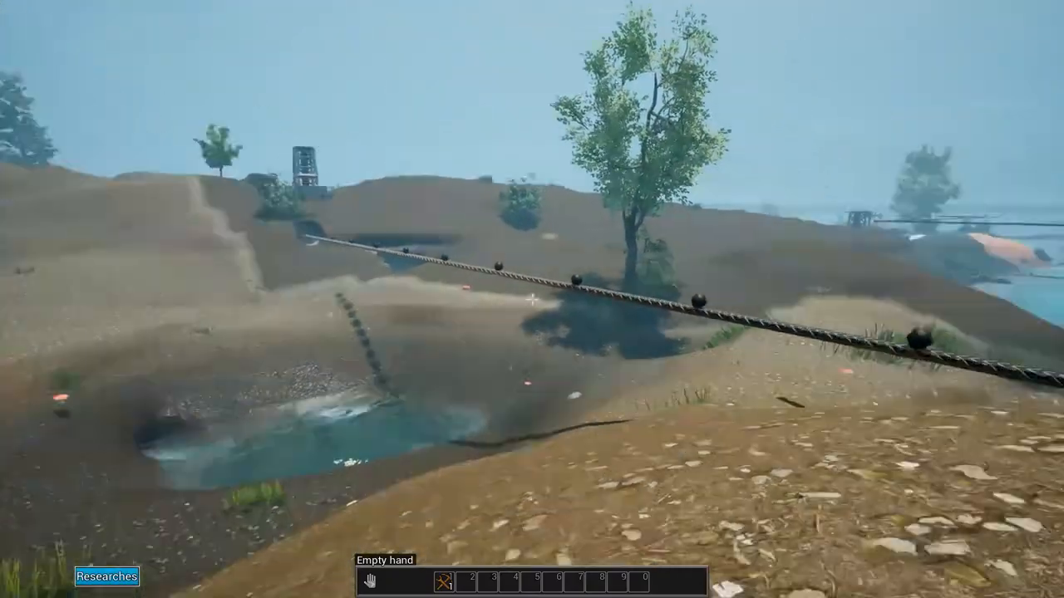
left_click(512, 125)
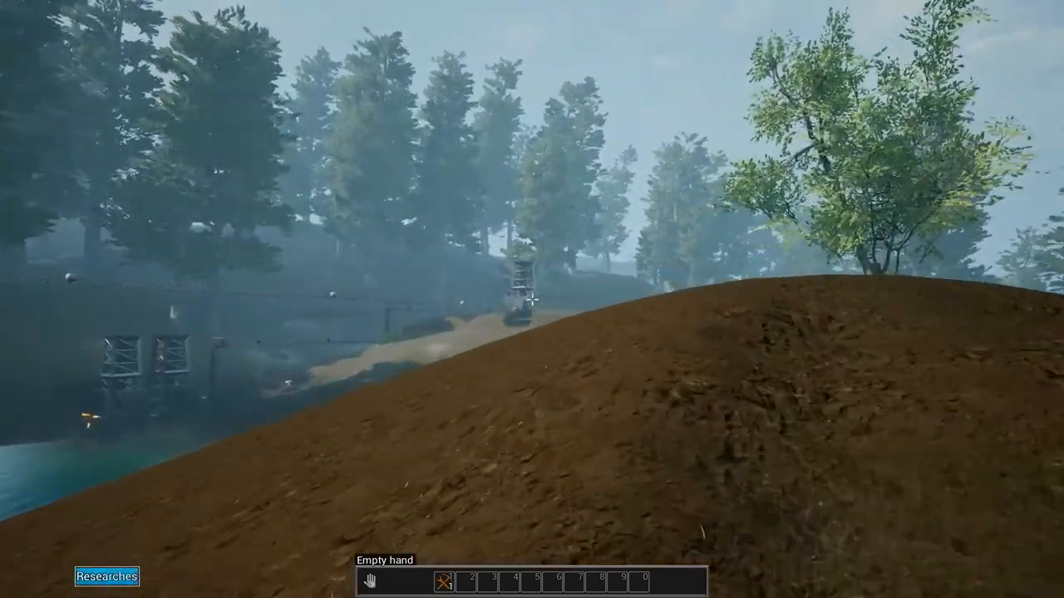
mouse_move(532, 299)
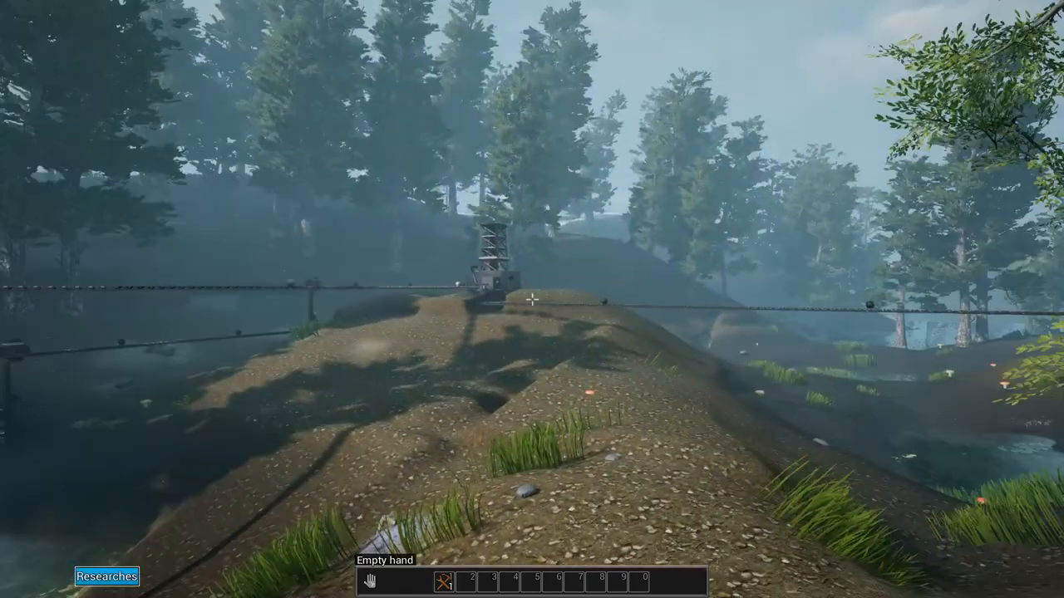
mouse_move(532, 299)
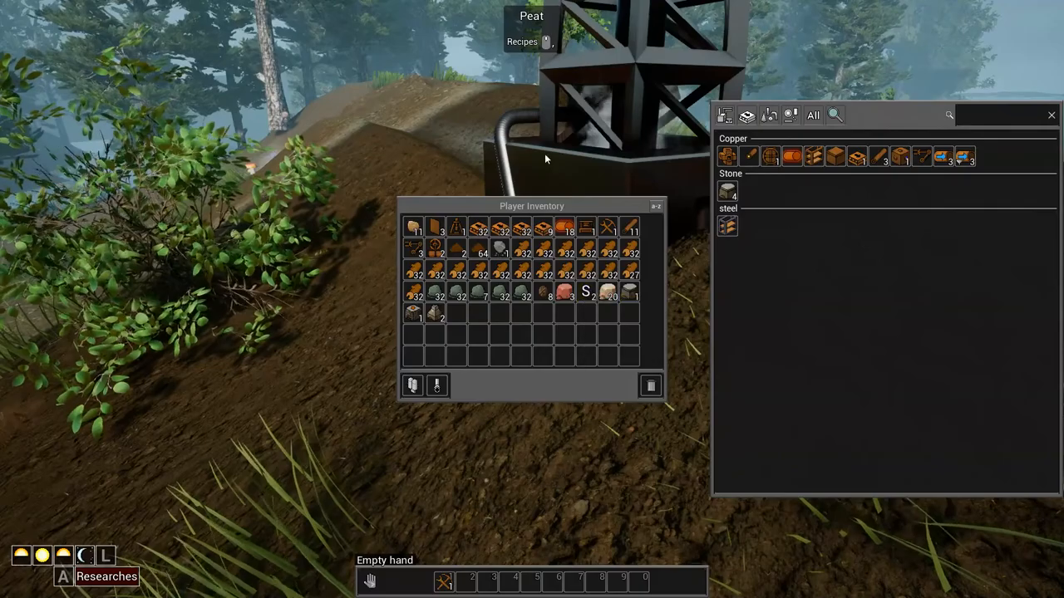
mouse_move(542, 229)
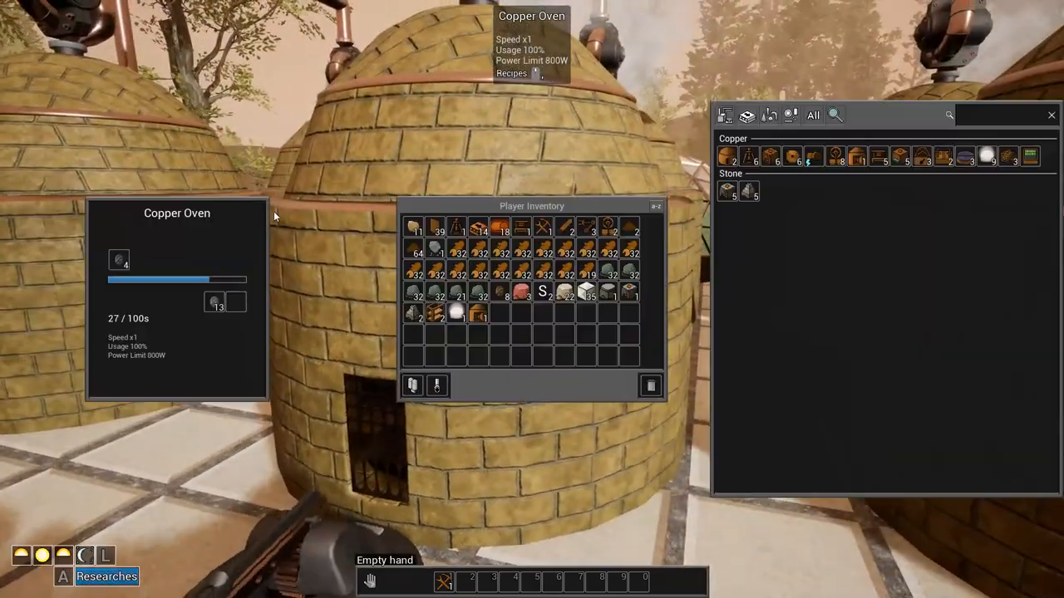
Dismiss the Copper Oven panel after checking its 27/100 s smelting progress.
key("Escape")
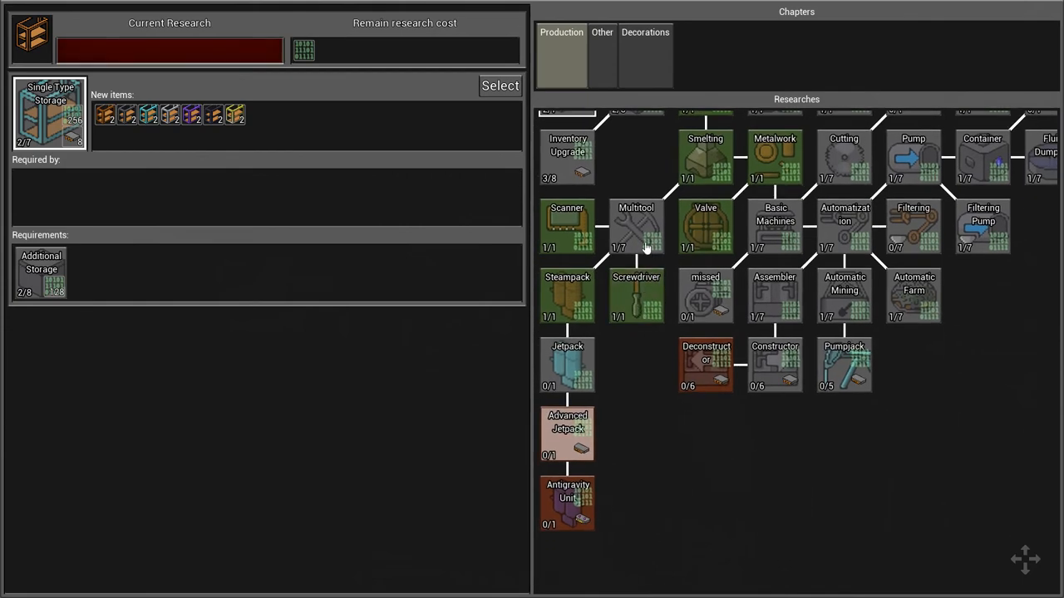
left_click(635, 229)
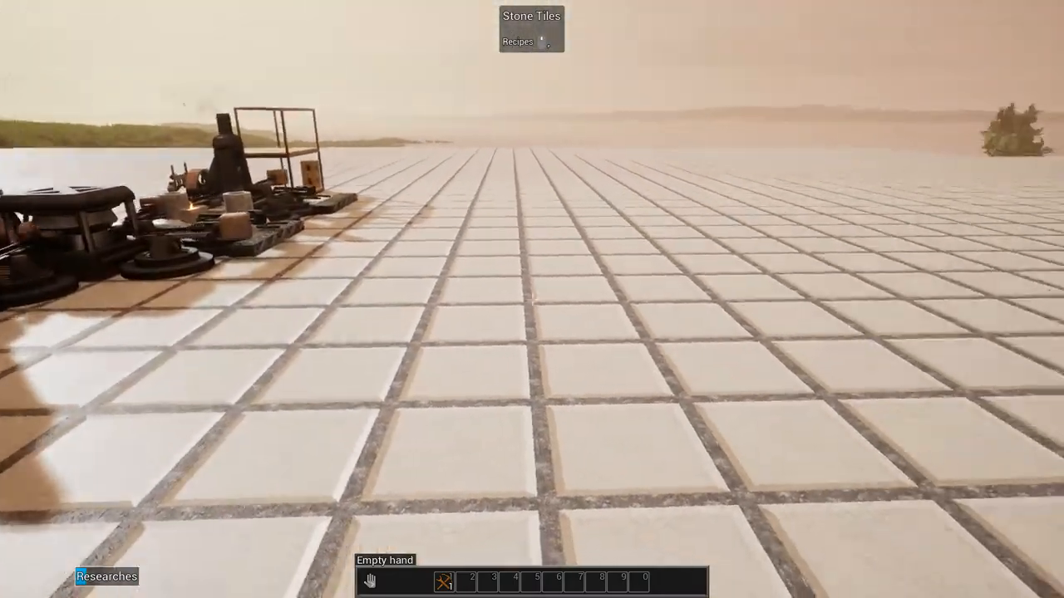
mouse_move(532, 299)
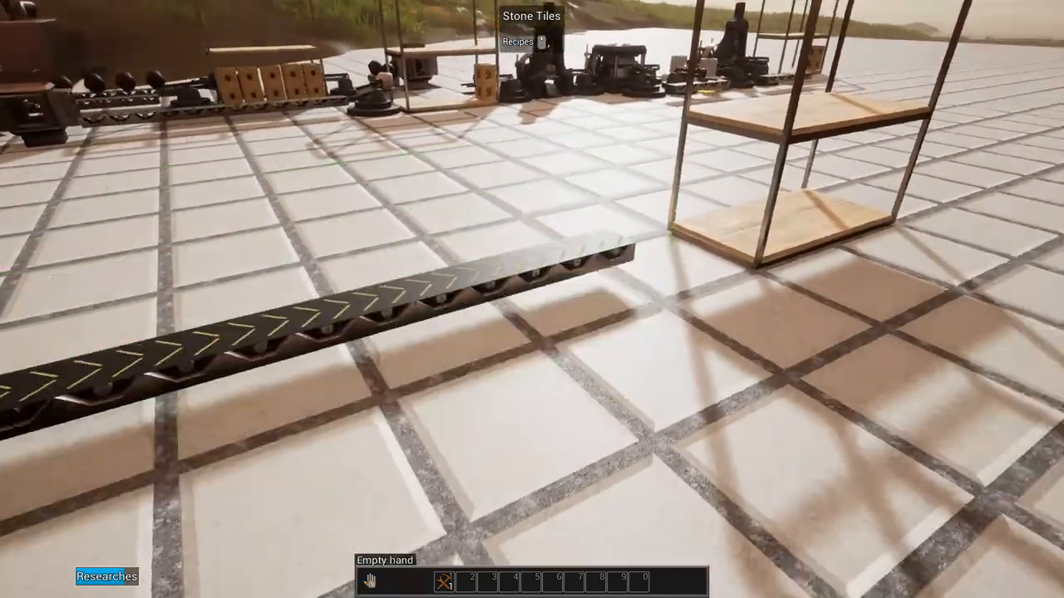
Bring up the player inventory to equip the Copper Multitool for mining floor tiles.
key("i")
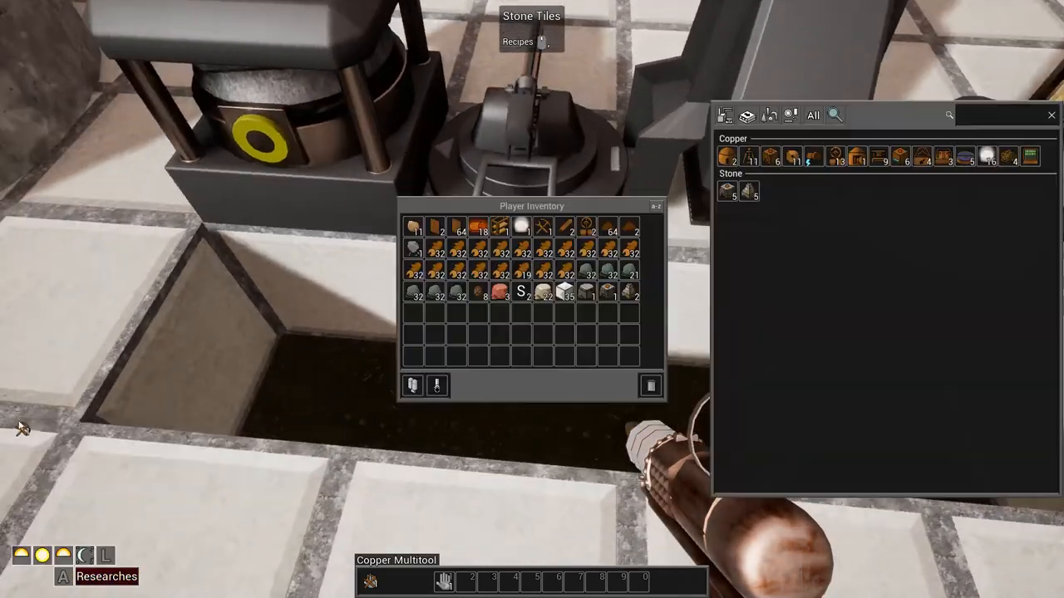
mouse_move(478, 226)
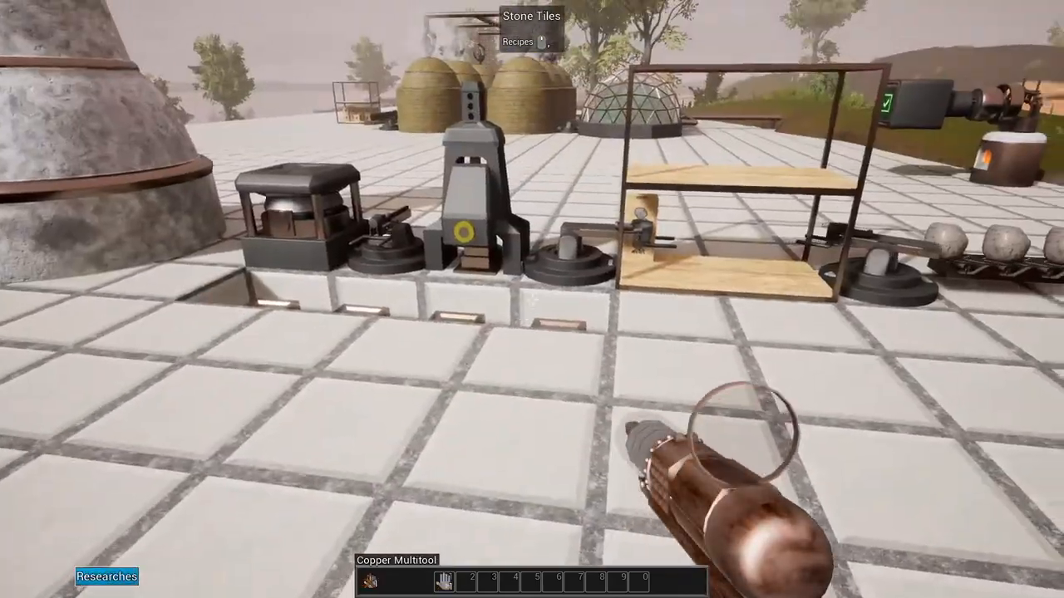
mouse_move(532, 299)
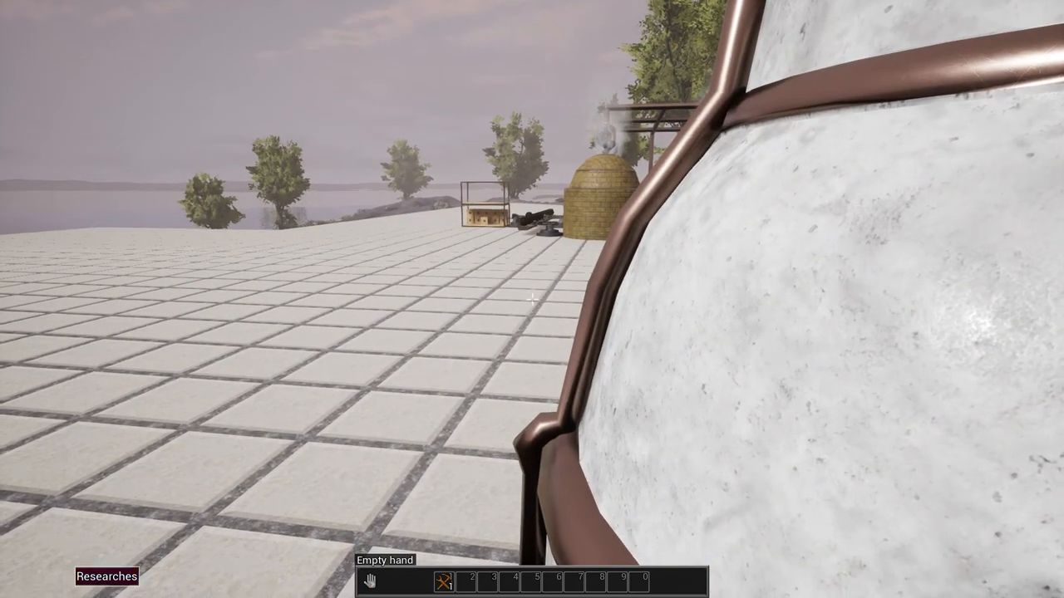
mouse_move(531, 299)
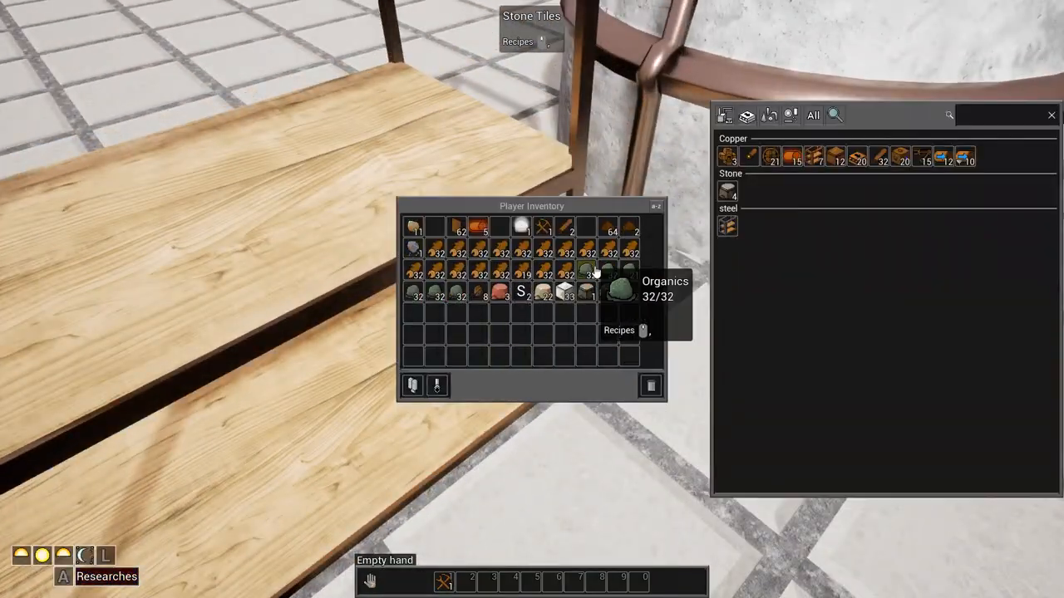
mouse_move(922, 156)
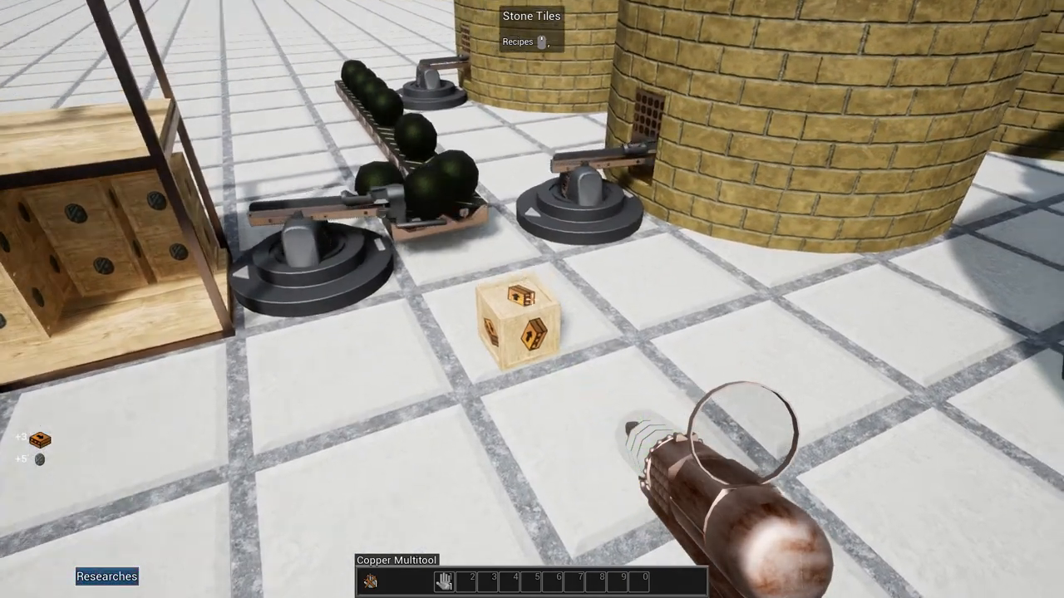
mouse_move(532, 299)
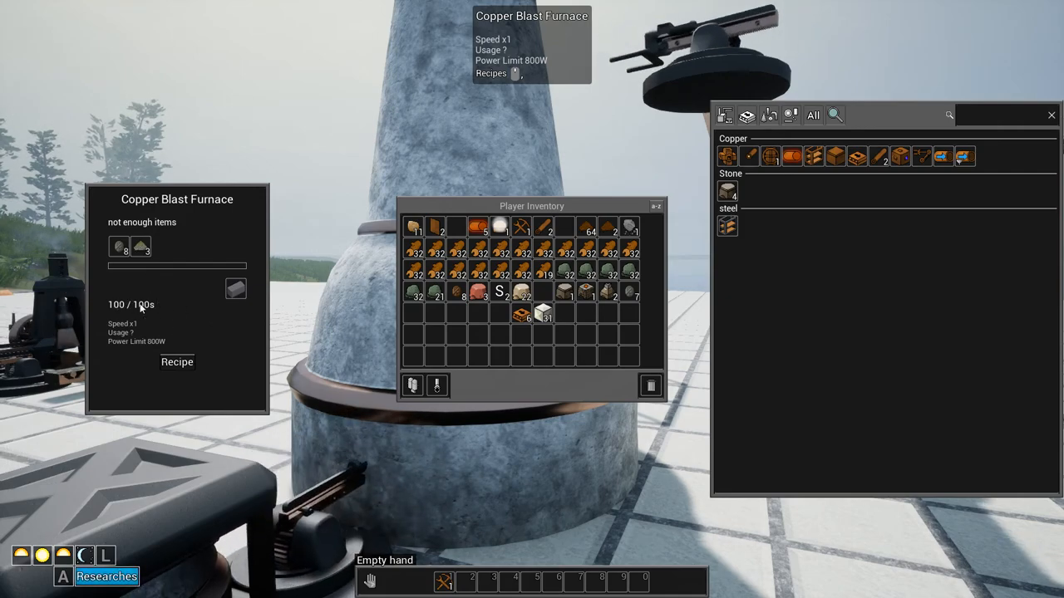
mouse_move(236, 289)
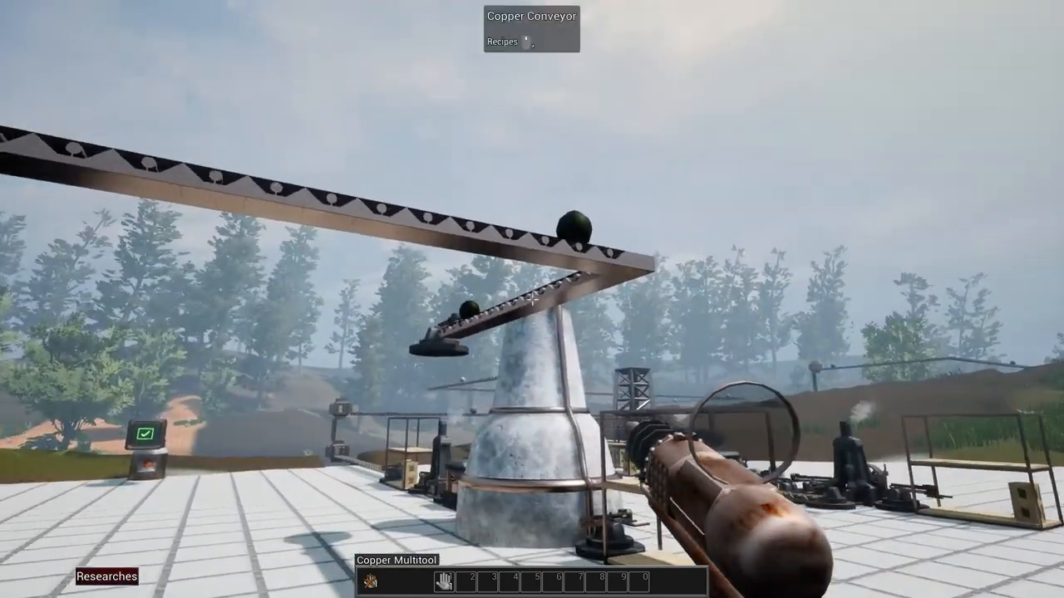
mouse_move(532, 299)
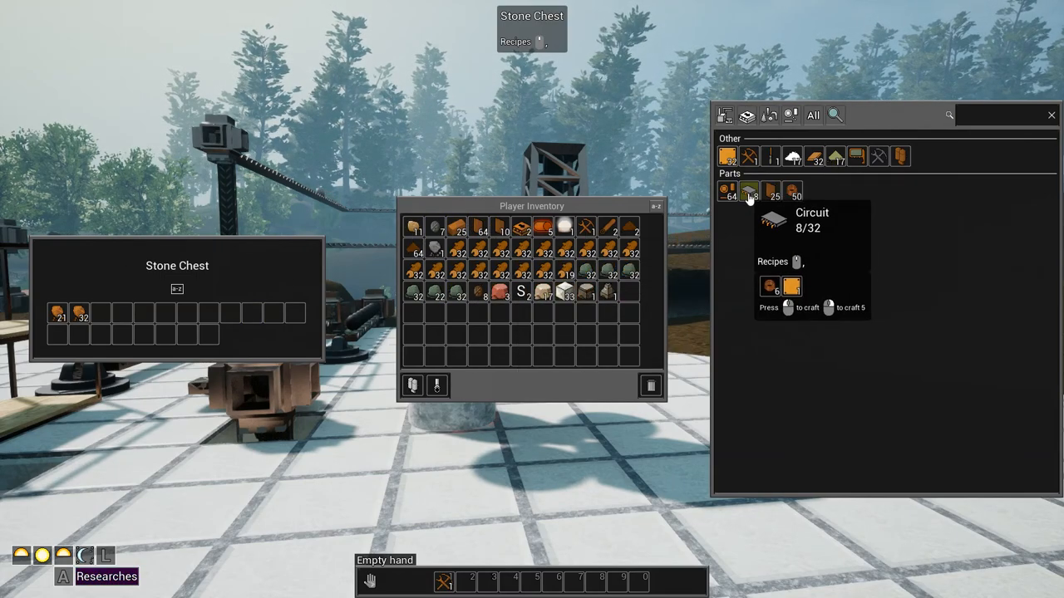
Queue two Circuit crafts from the Parts recipes.
left_click(747, 192)
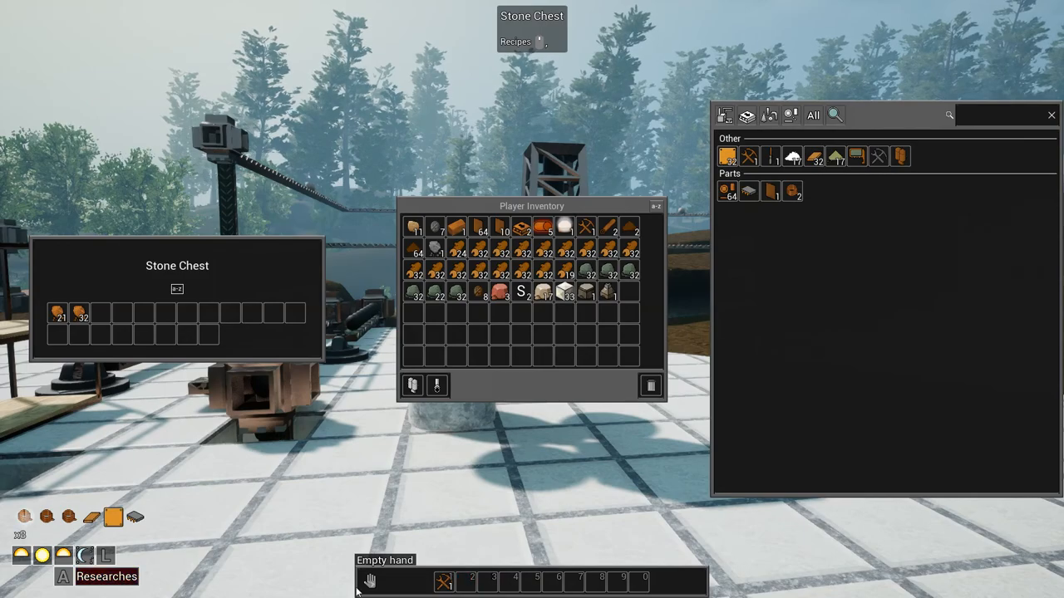
left_click(107, 575)
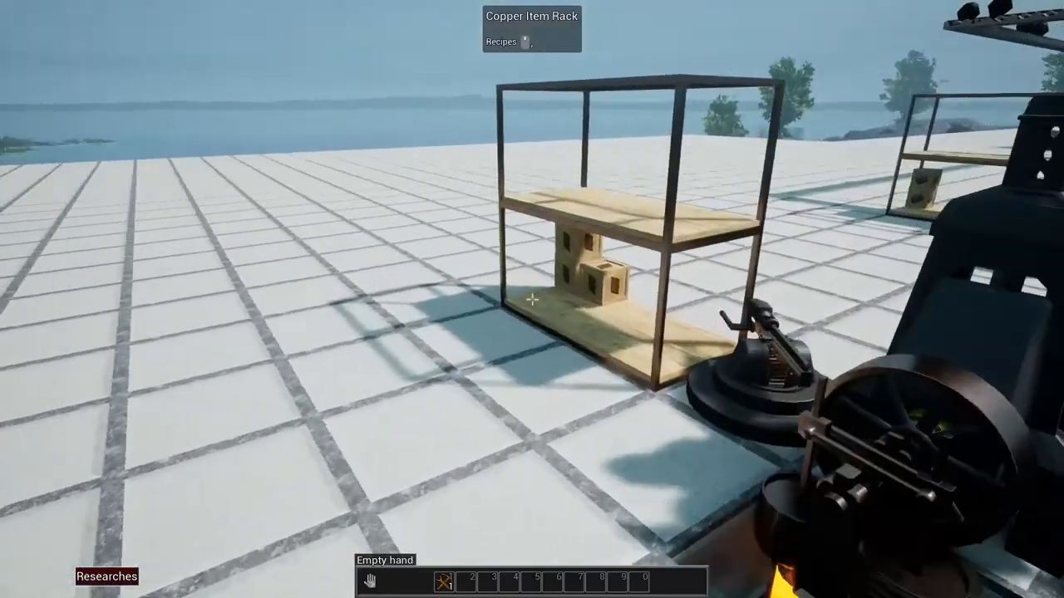
Bring up the player inventory and Parts crafting list with circuit crafts still queued.
key("tab")
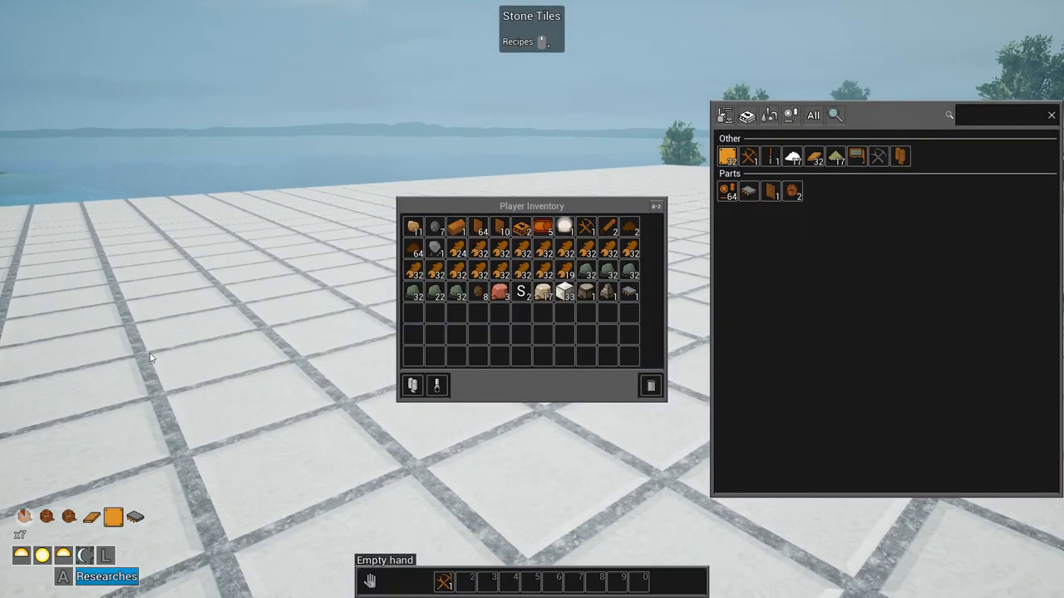
mouse_move(768, 191)
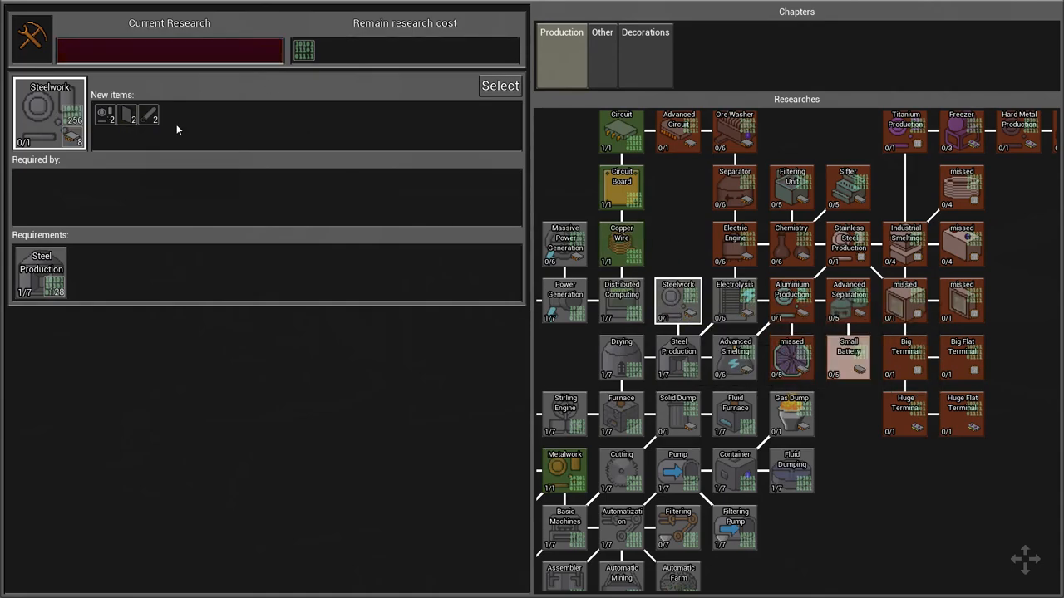
mouse_move(304, 52)
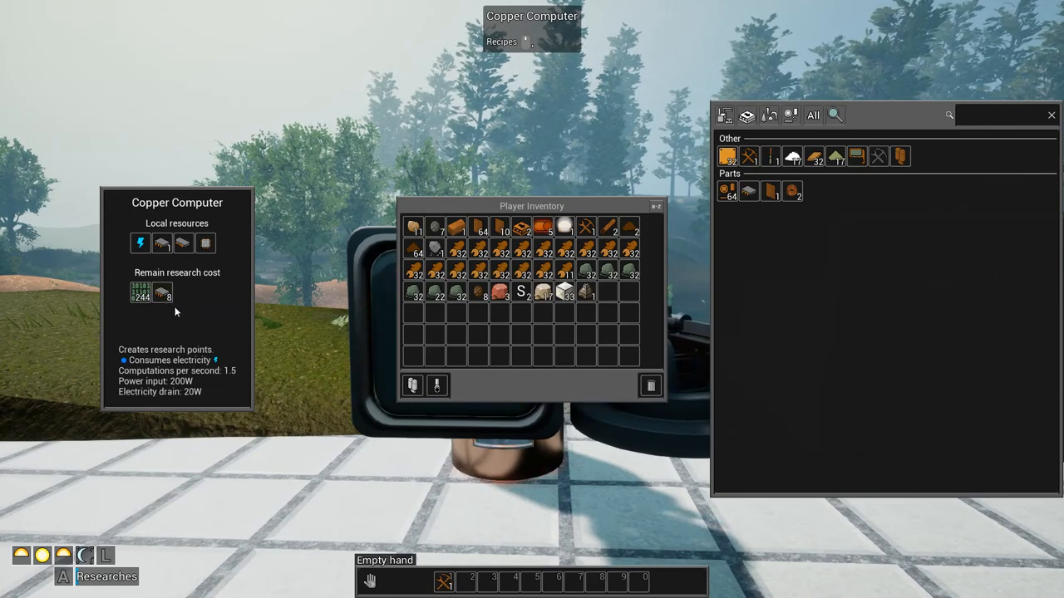
mouse_move(139, 293)
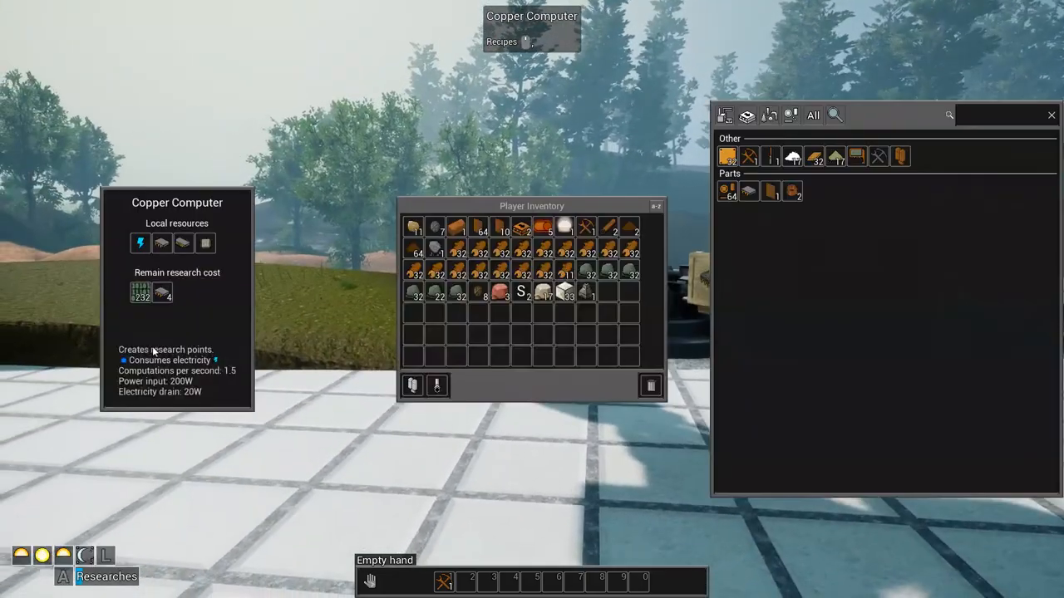
mouse_move(162, 292)
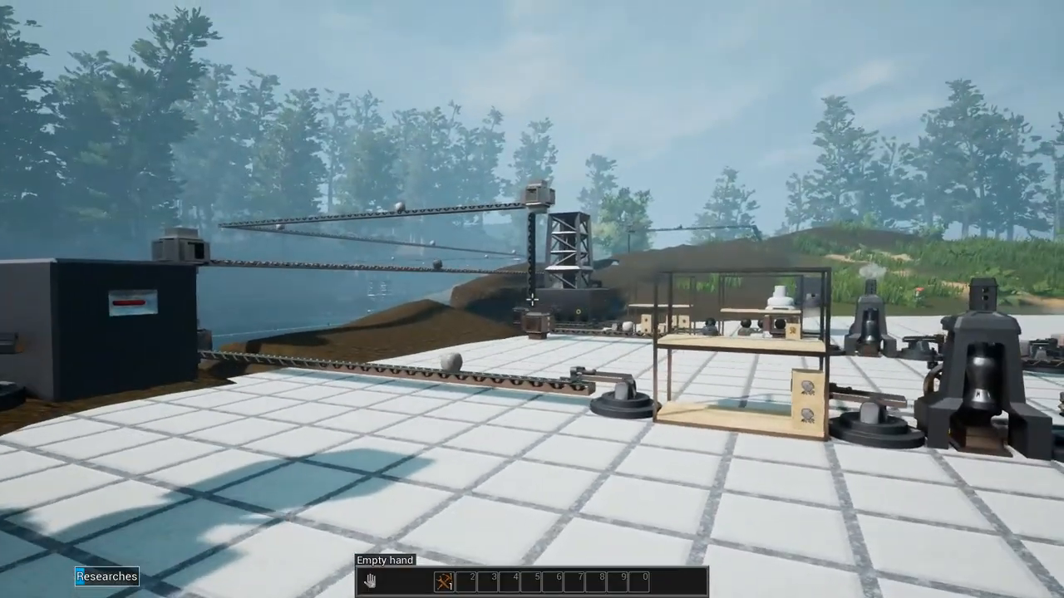
mouse_move(532, 299)
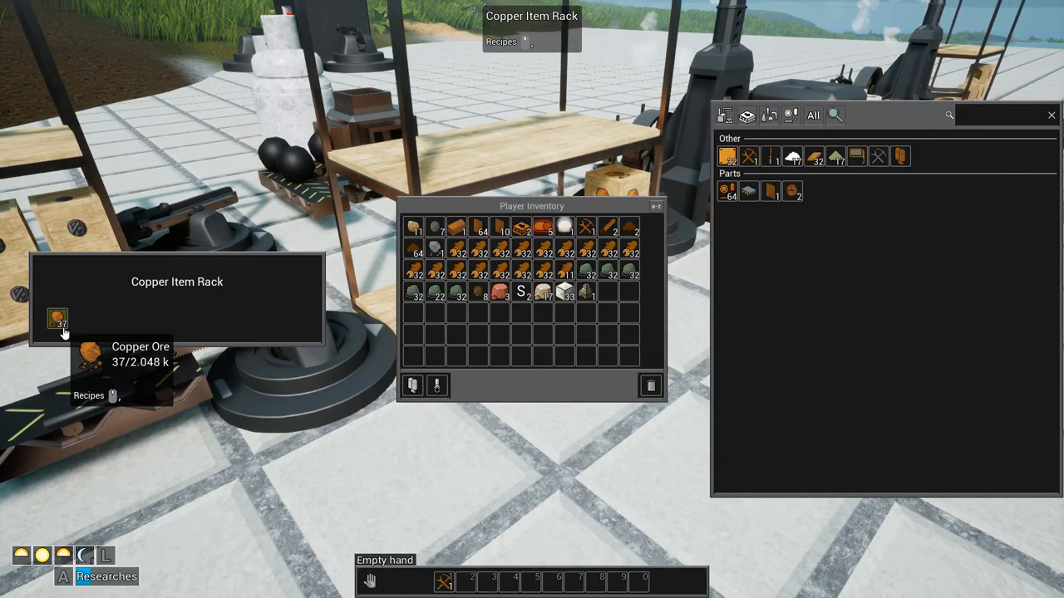
mouse_move(49, 336)
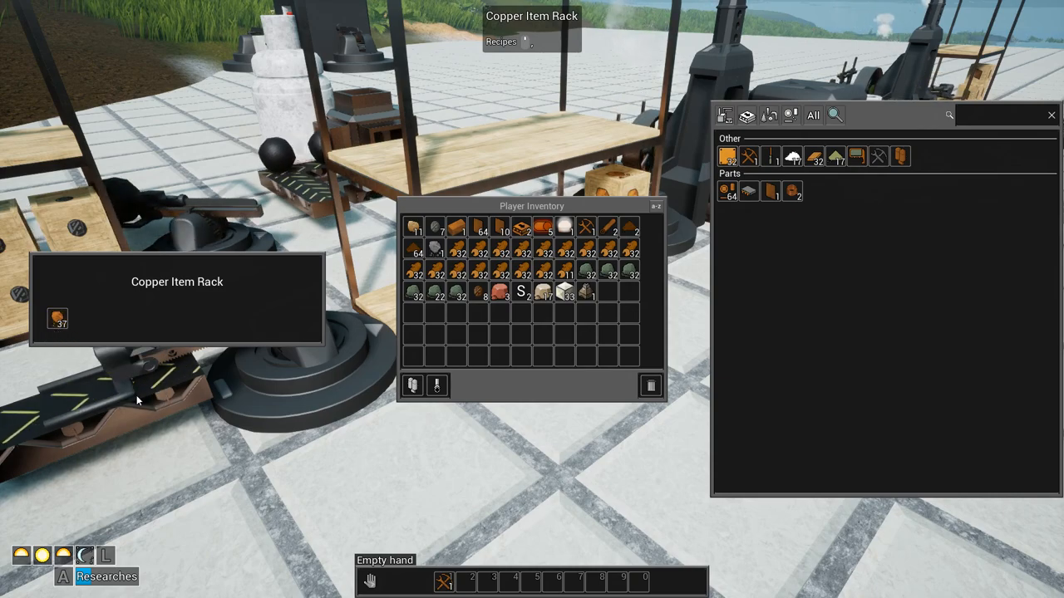
mouse_move(222, 349)
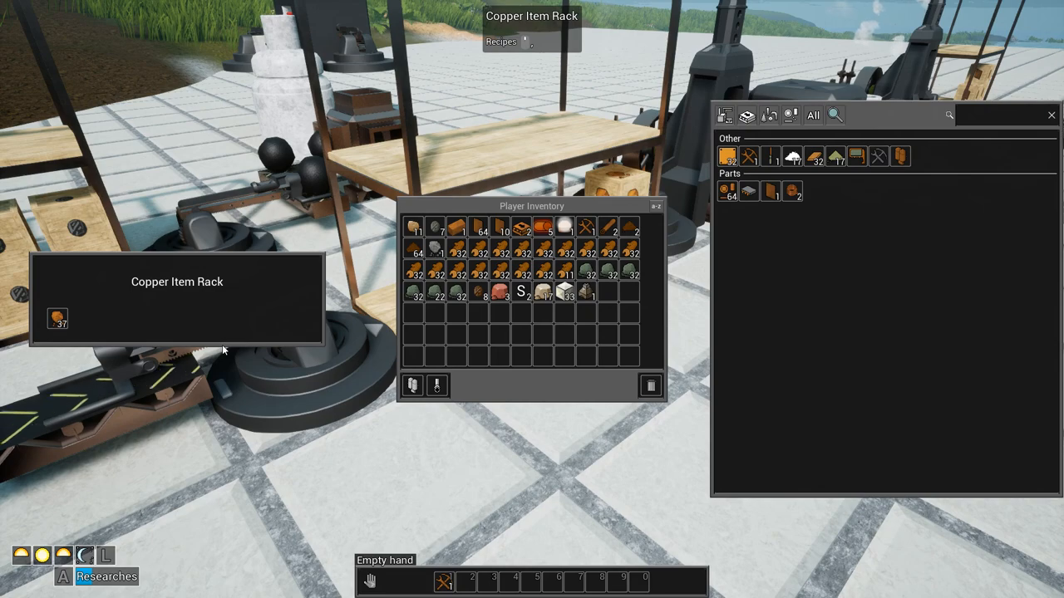
mouse_move(293, 344)
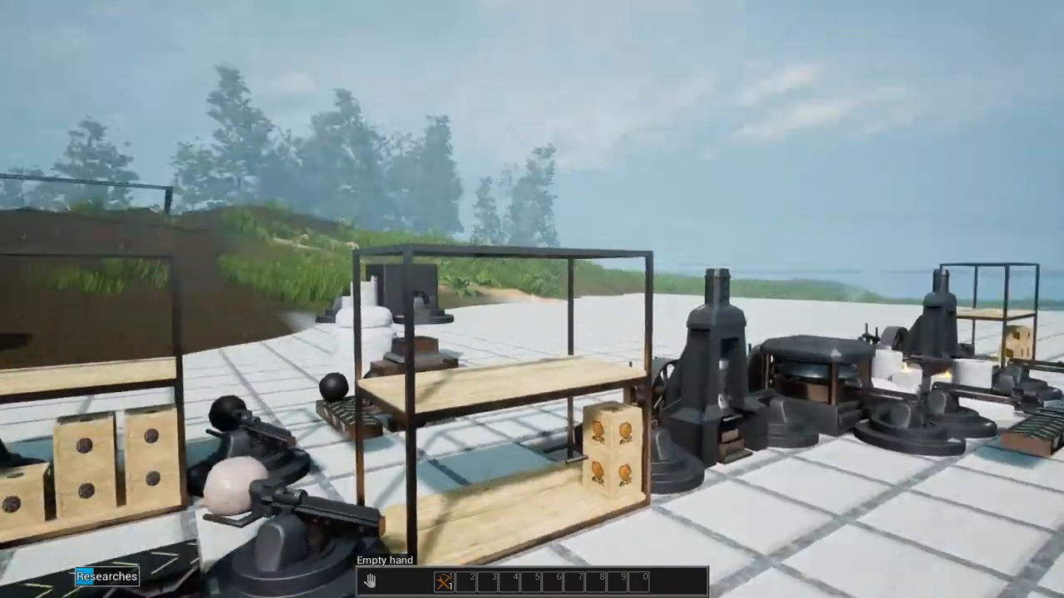
mouse_move(531, 299)
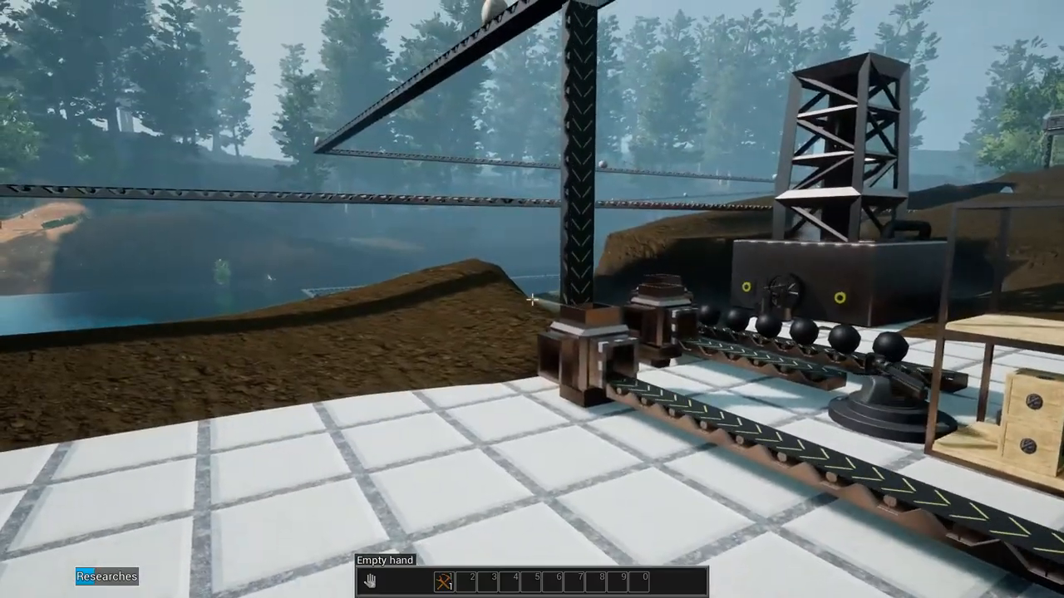
mouse_move(532, 299)
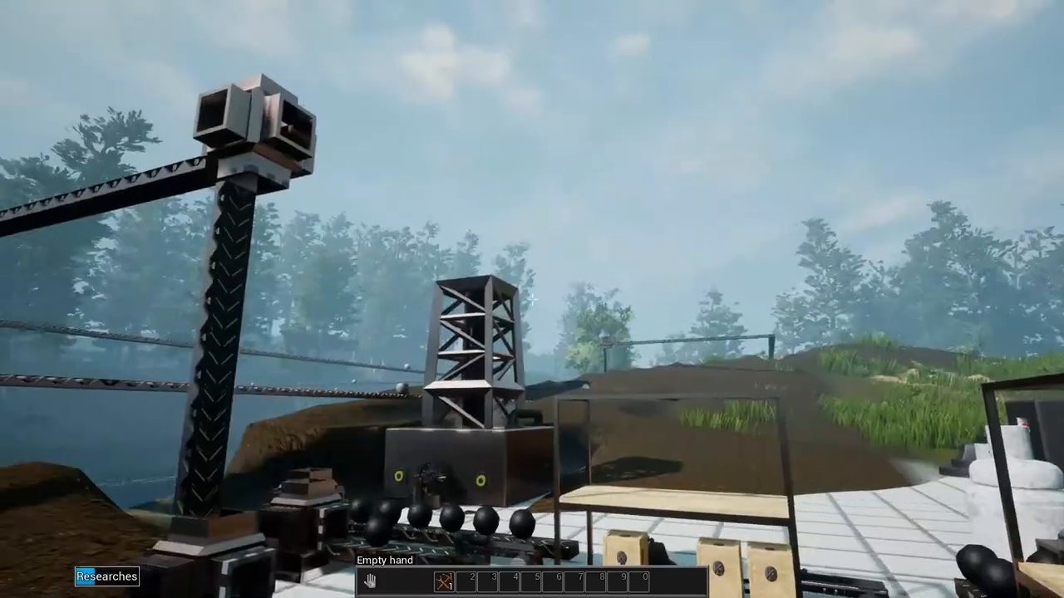